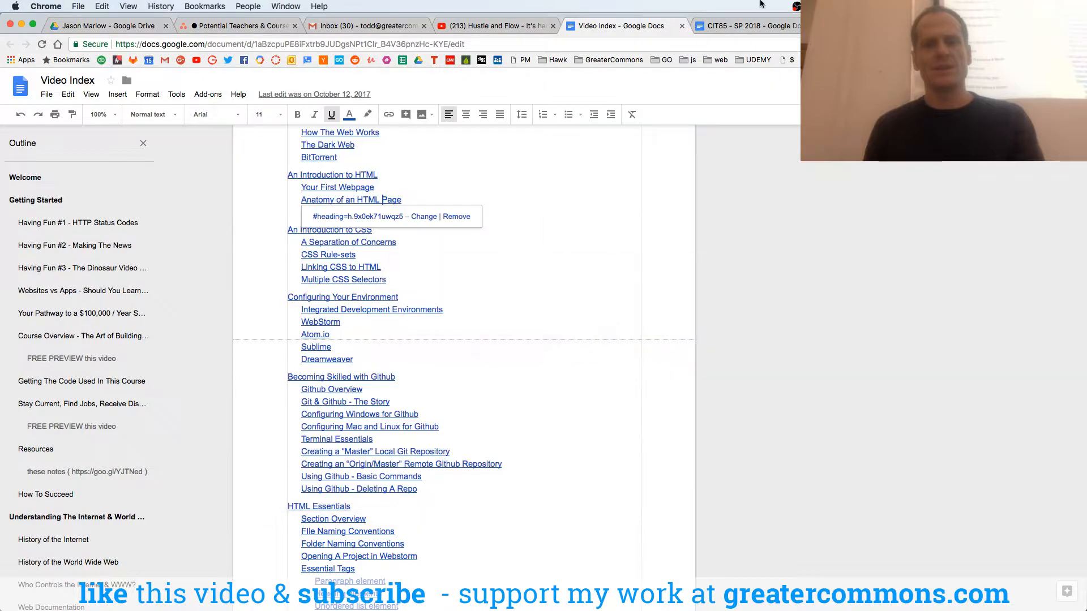
Switch to the CIT85 - SP 2018 notes and select the long YouTube playlist link
left_click(745, 26)
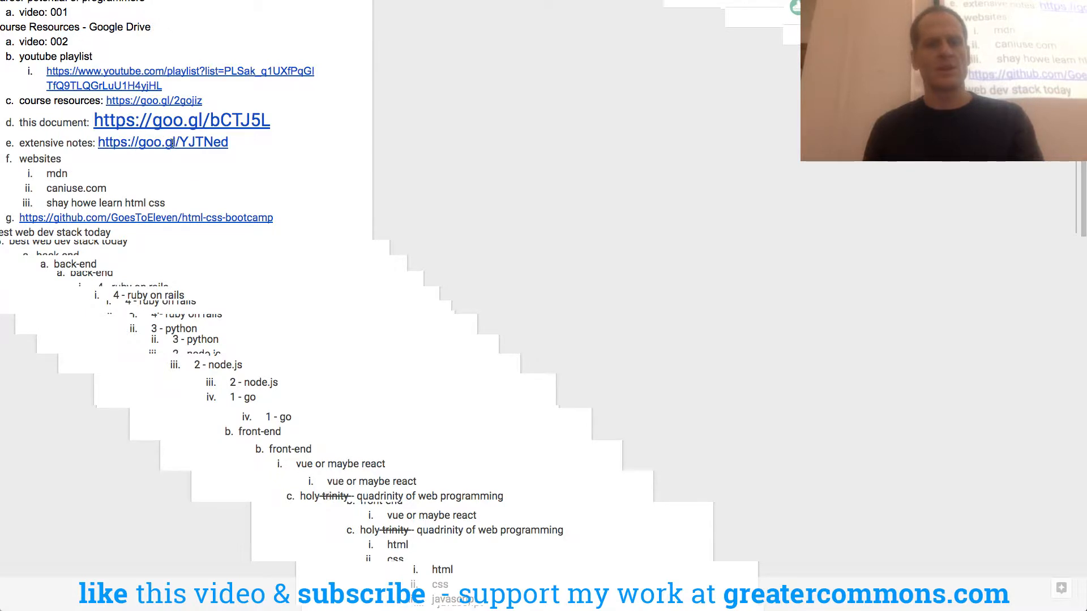
left_click(181, 120)
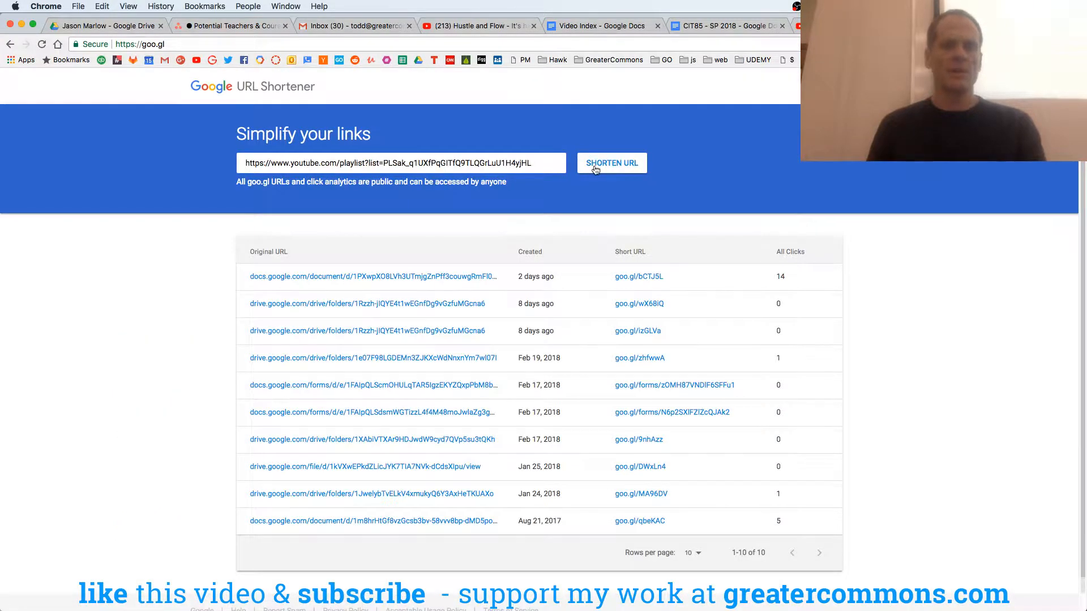
Shorten the pasted playlist URL and copy the resulting goo.gl/Jj5fkA link
left_click(612, 163)
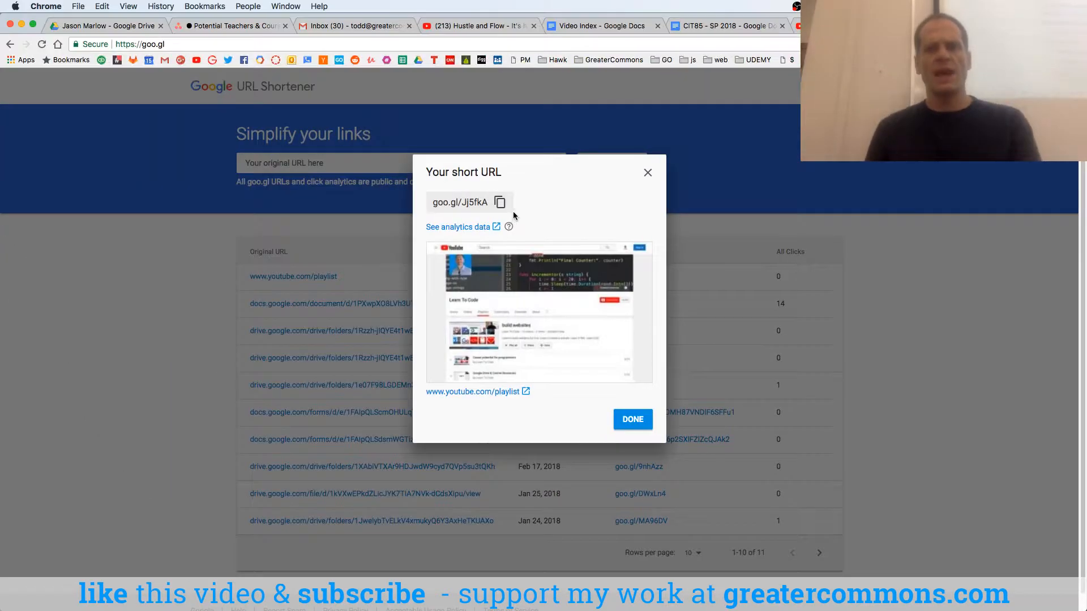
left_click(632, 419)
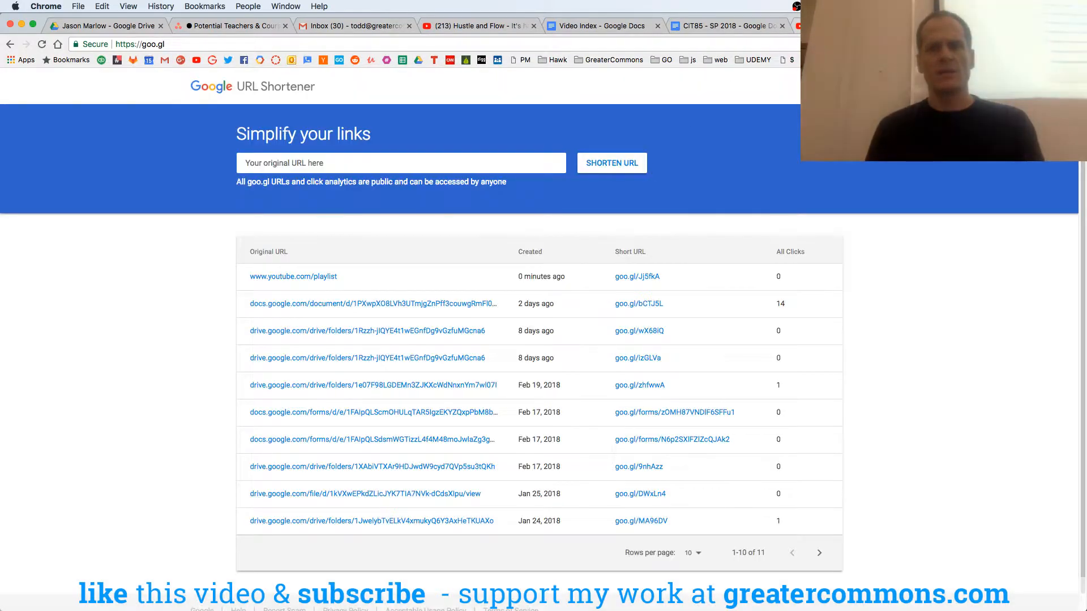
Put goo.gl/Jj5fkA under 'youtube playlist' in CIT85 notes and enlarge its font size
left_click(725, 26)
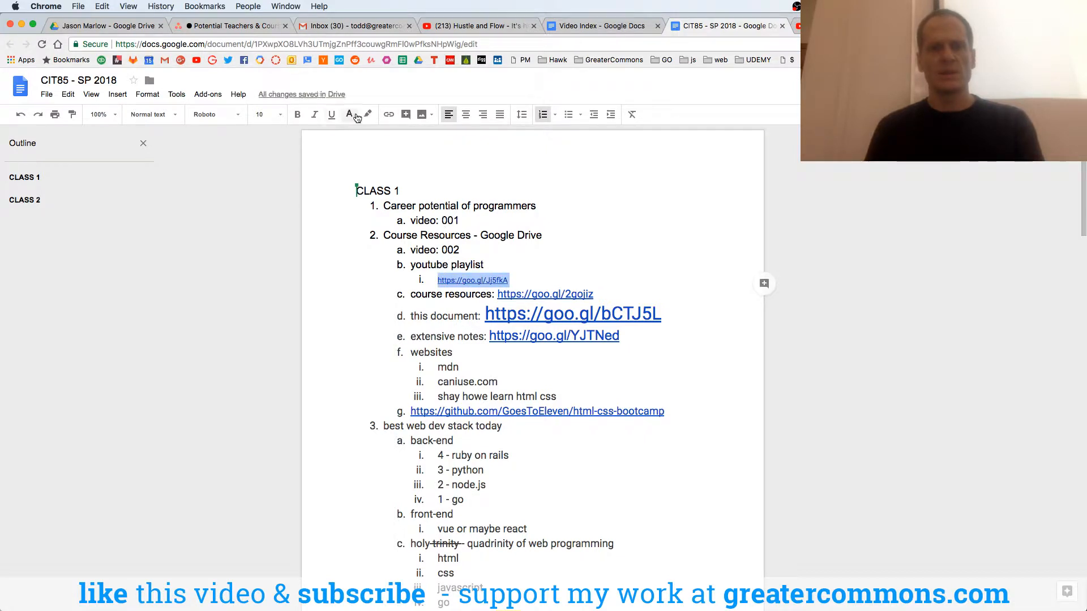
left_click(280, 114)
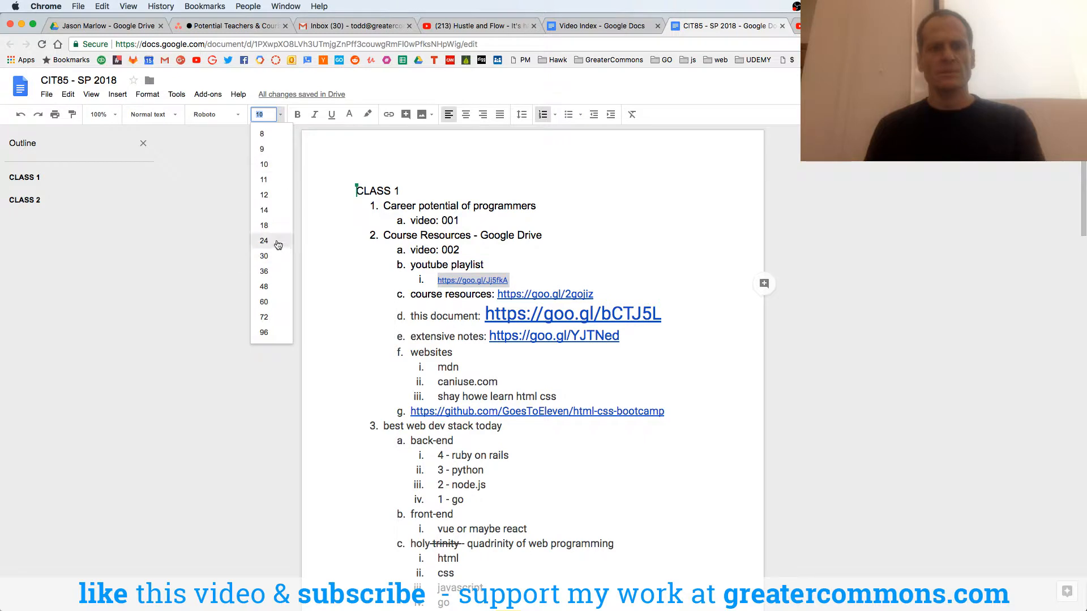
left_click(263, 241)
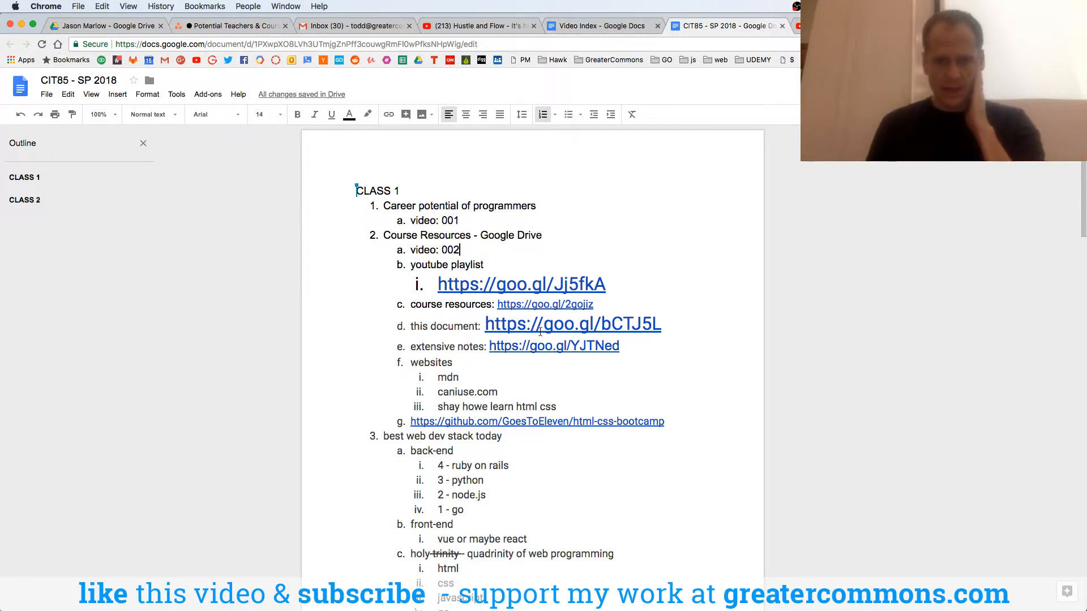
left_click(554, 345)
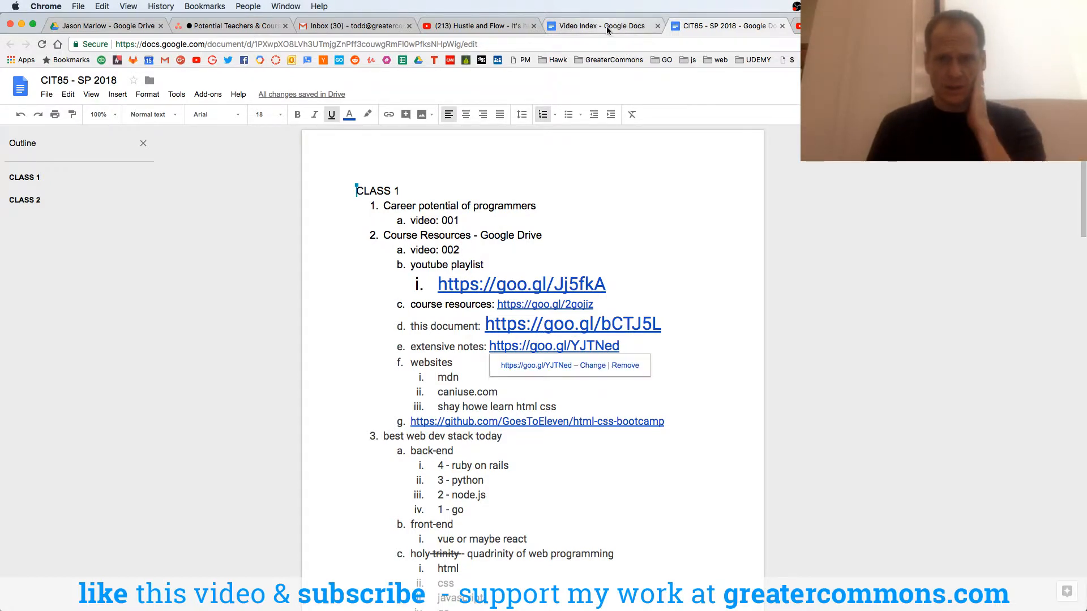
Switch to the Video Index tab and scroll through its linked table of contents
left_click(602, 26)
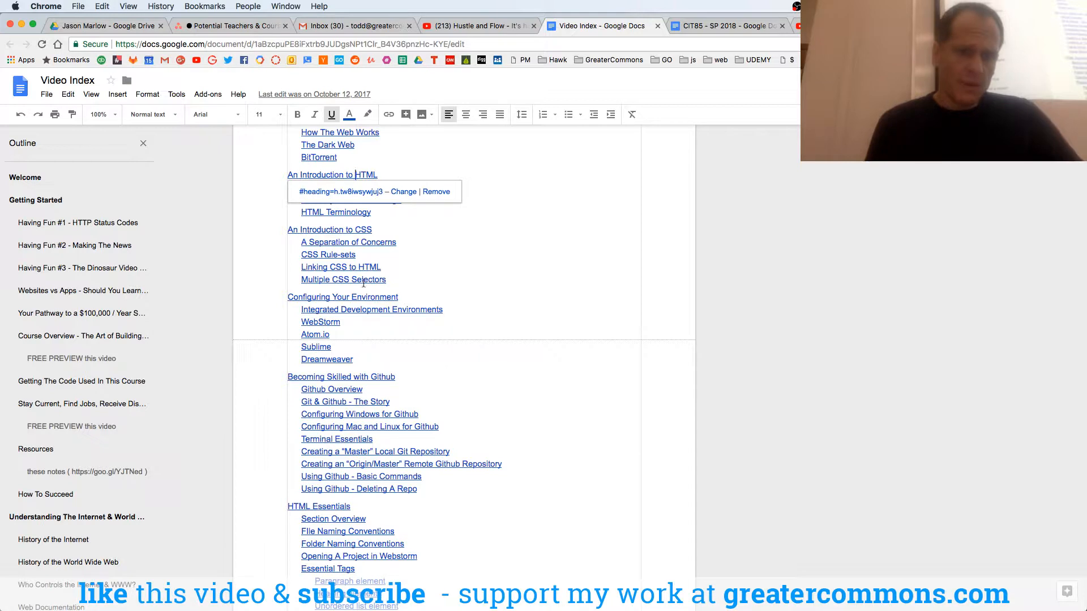
mouse_move(326, 356)
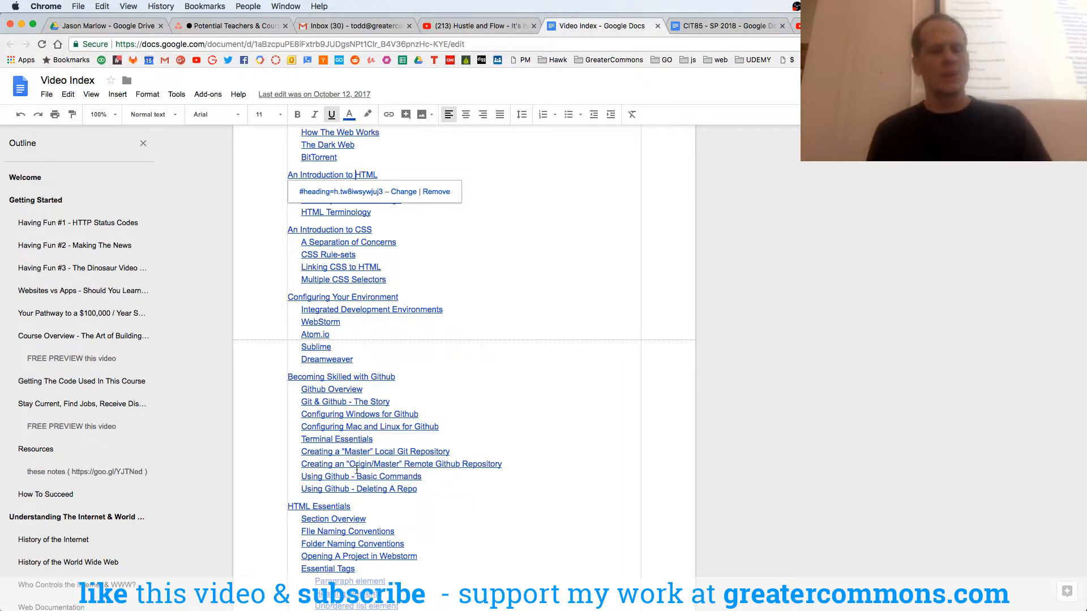
scroll("down", 3)
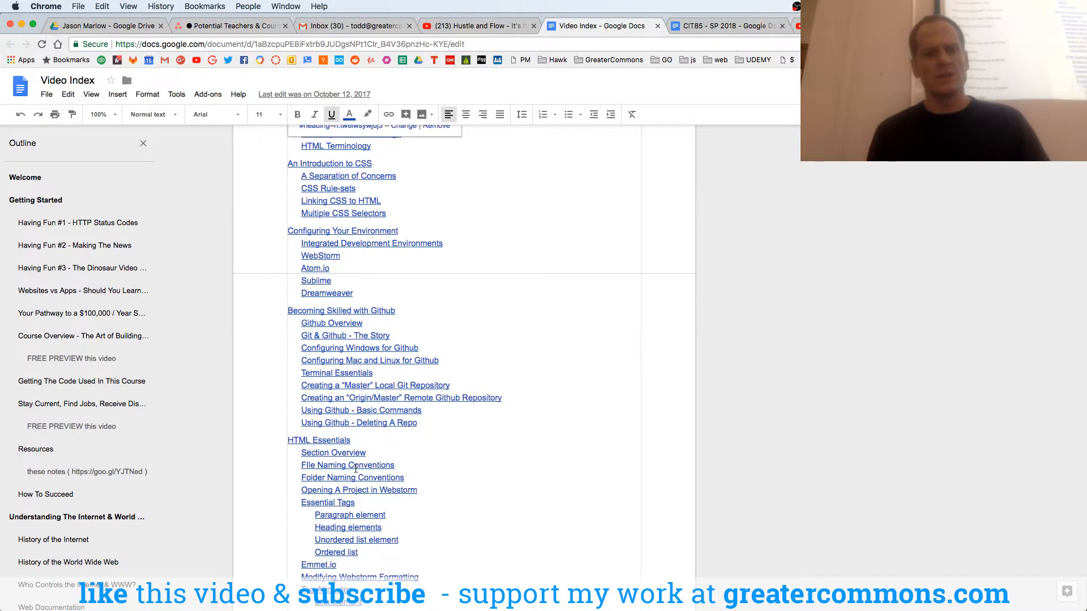
scroll("down", 3)
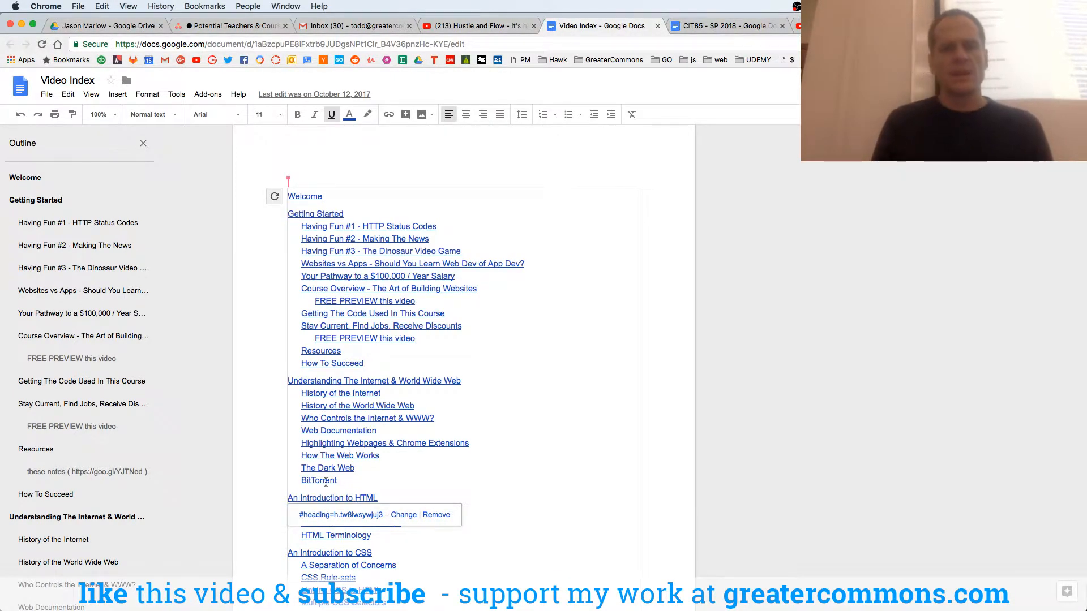
Follow a table of contents heading link and scroll through that section
left_click(357, 515)
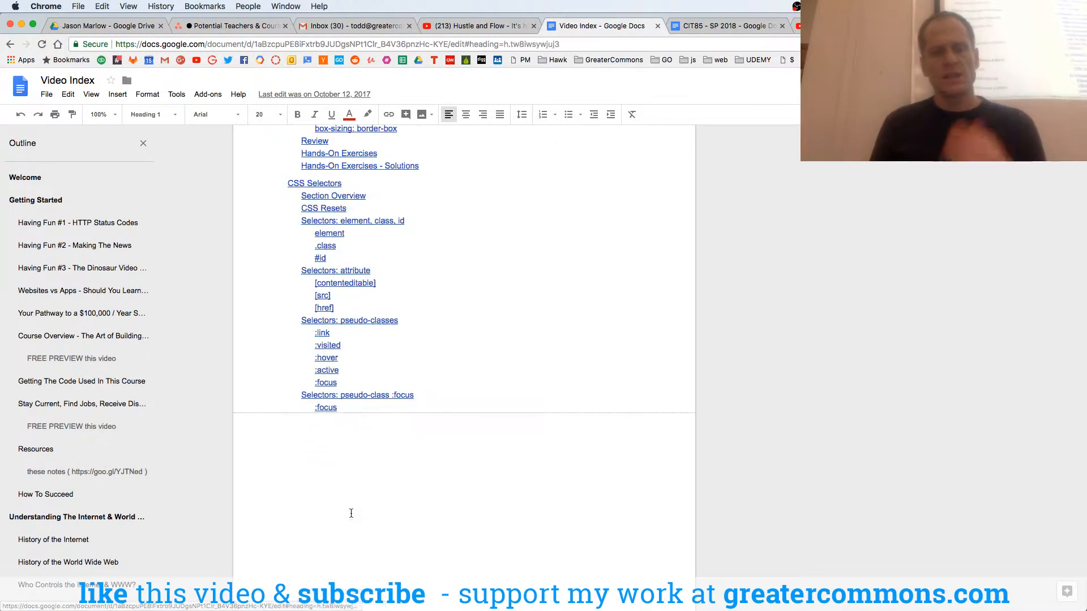
scroll("down", 3)
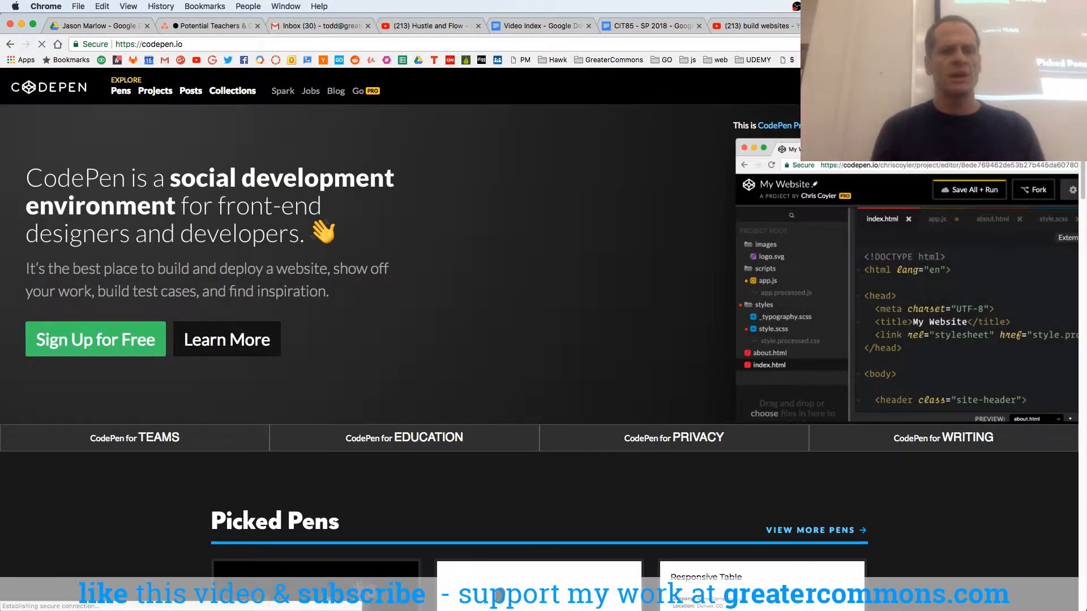
Log in to CodePen with the saved autofill account and its password
scroll("down", 3)
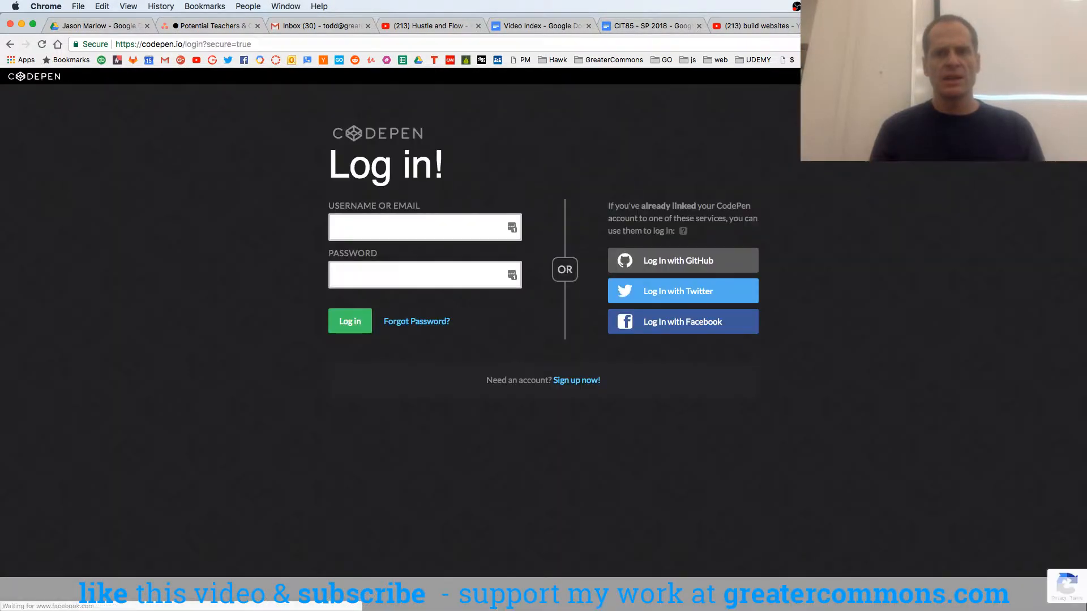
left_click(424, 228)
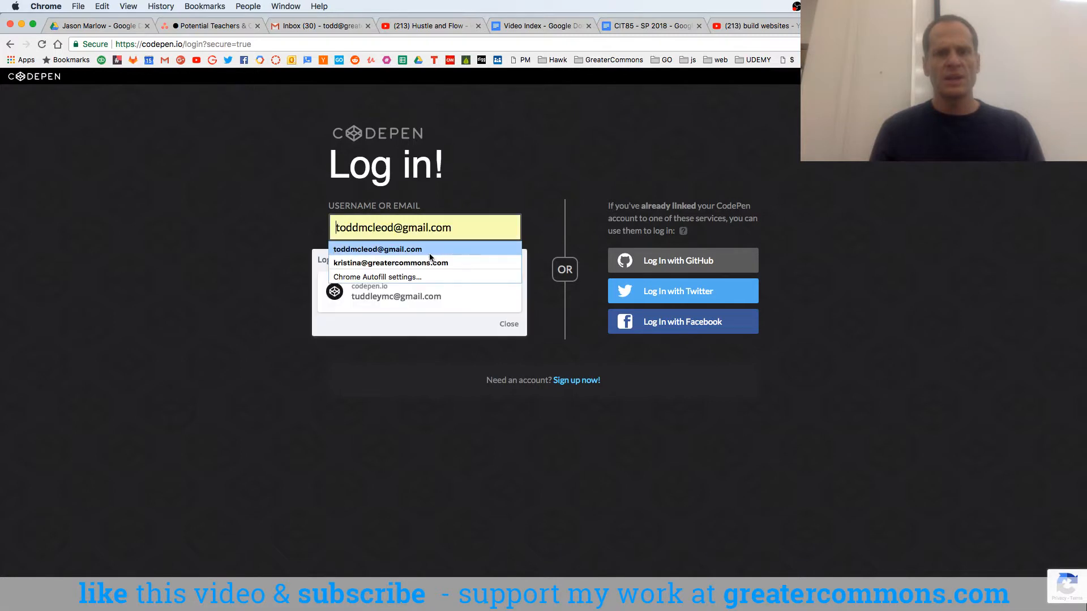
left_click(395, 296)
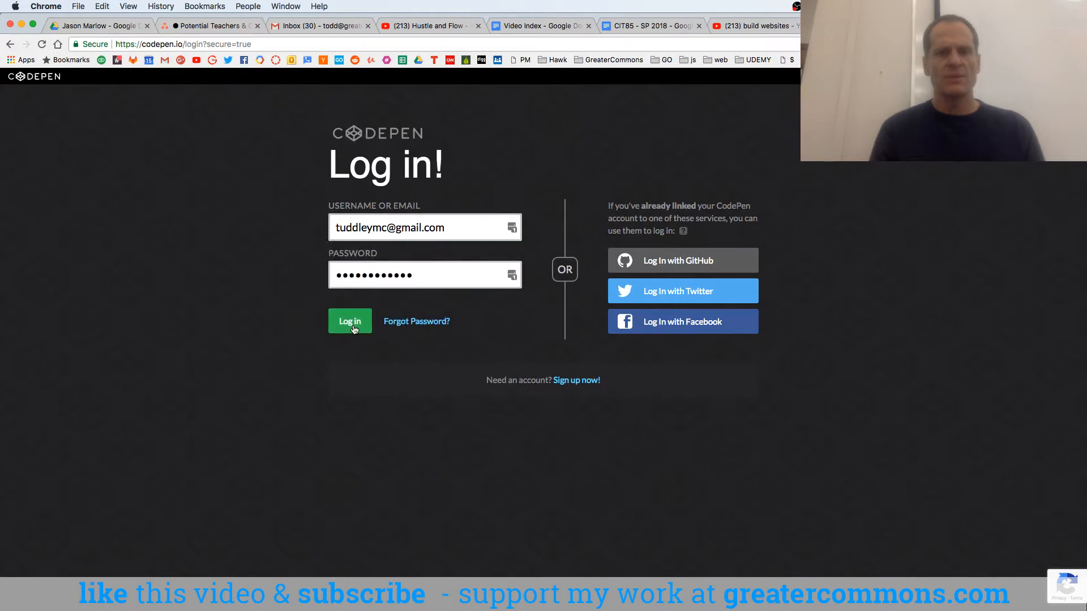
left_click(349, 321)
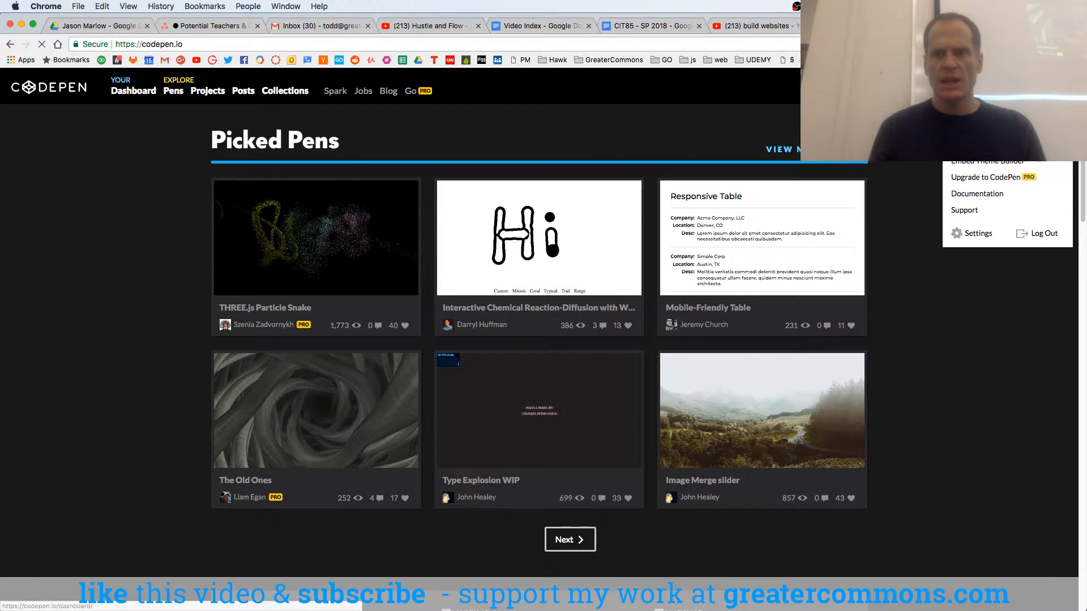
Open the CodePen dashboard and browse the collections list
left_click(133, 90)
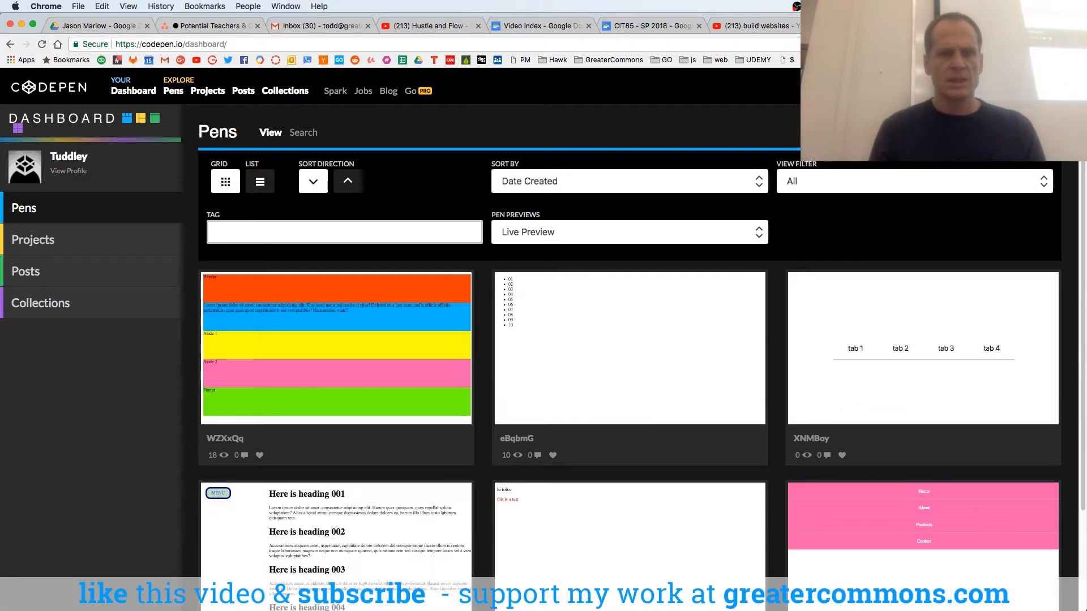
scroll("down", 3)
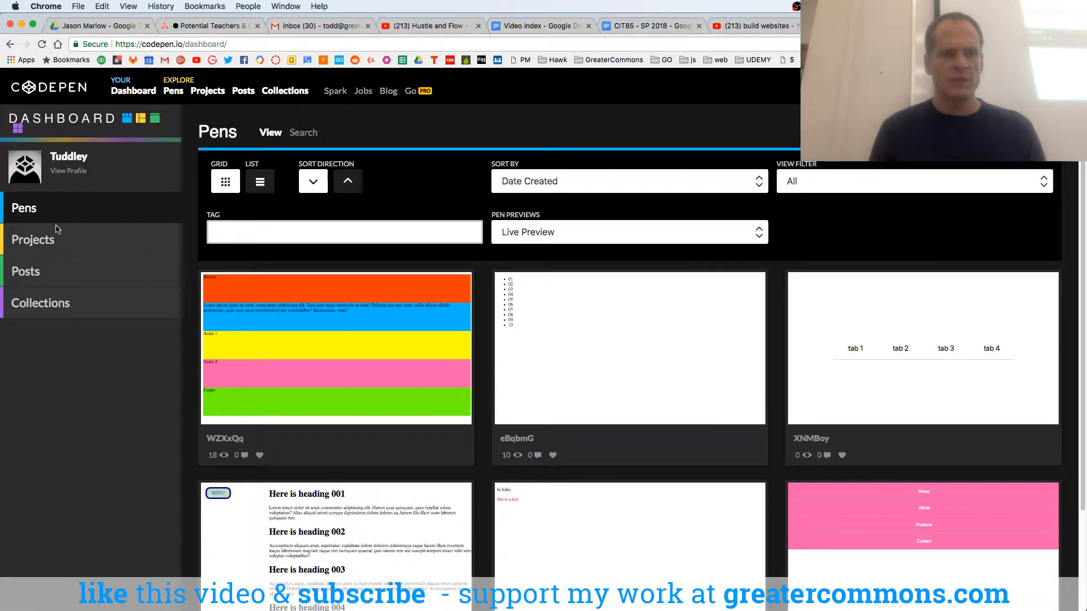
left_click(40, 303)
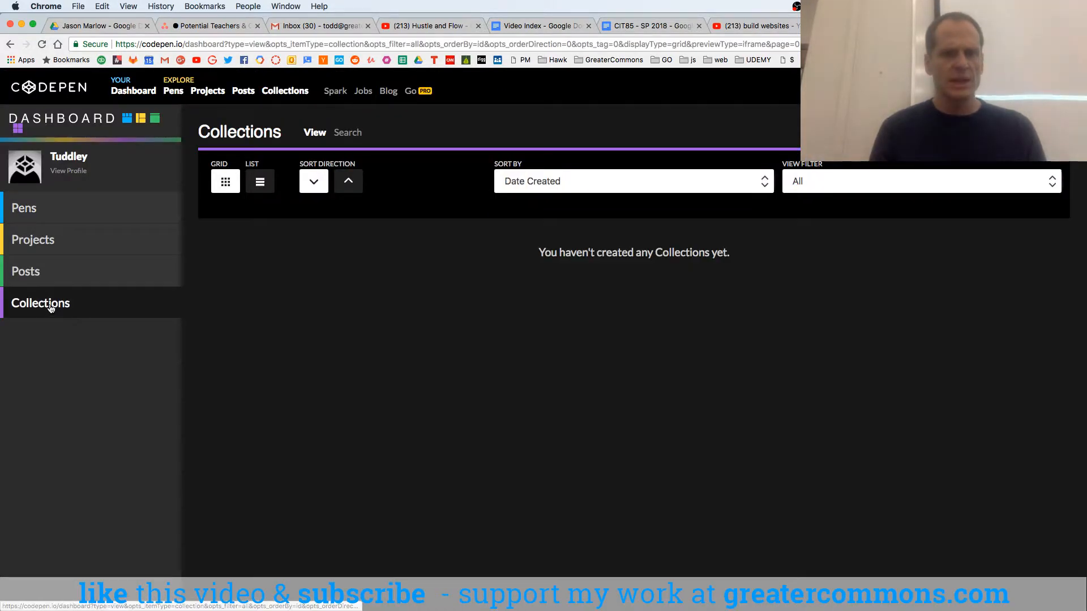
left_click(173, 90)
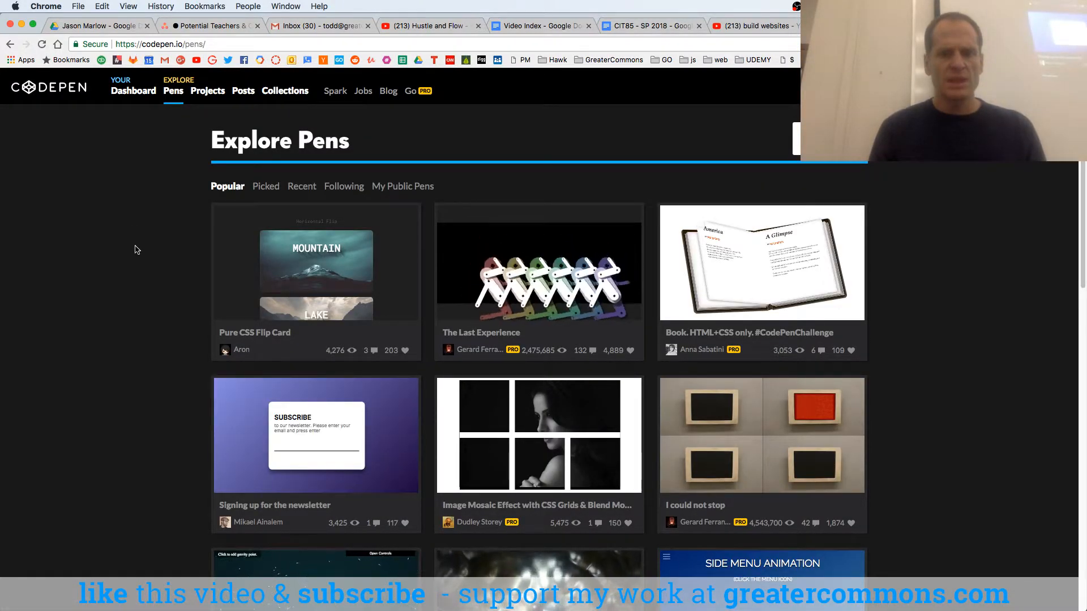
scroll("down", 3)
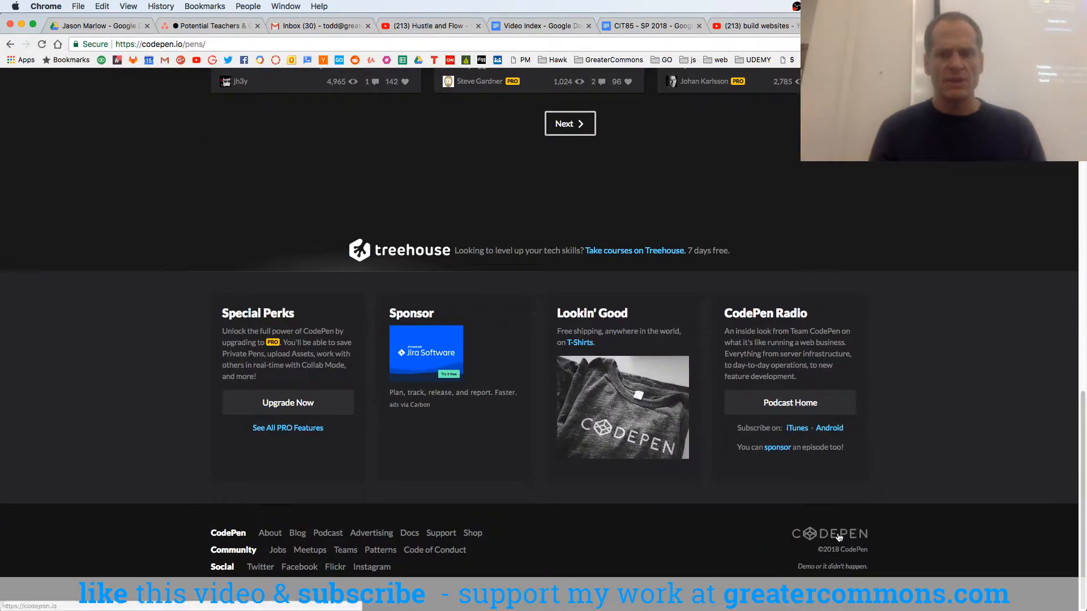
mouse_move(456, 273)
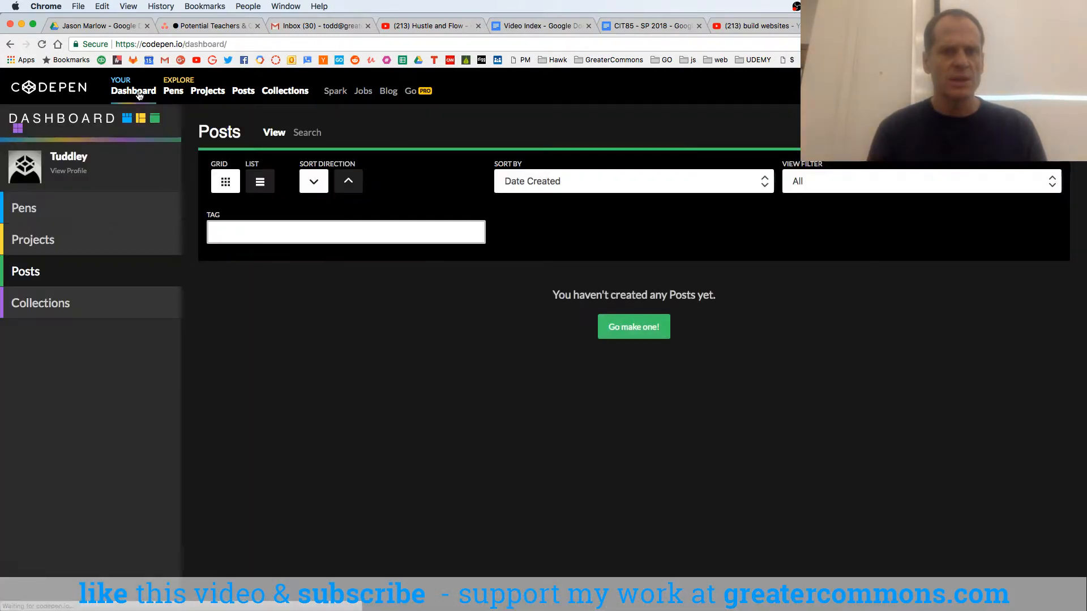
List your own pens, go to the next page, and open Misty Background
left_click(24, 208)
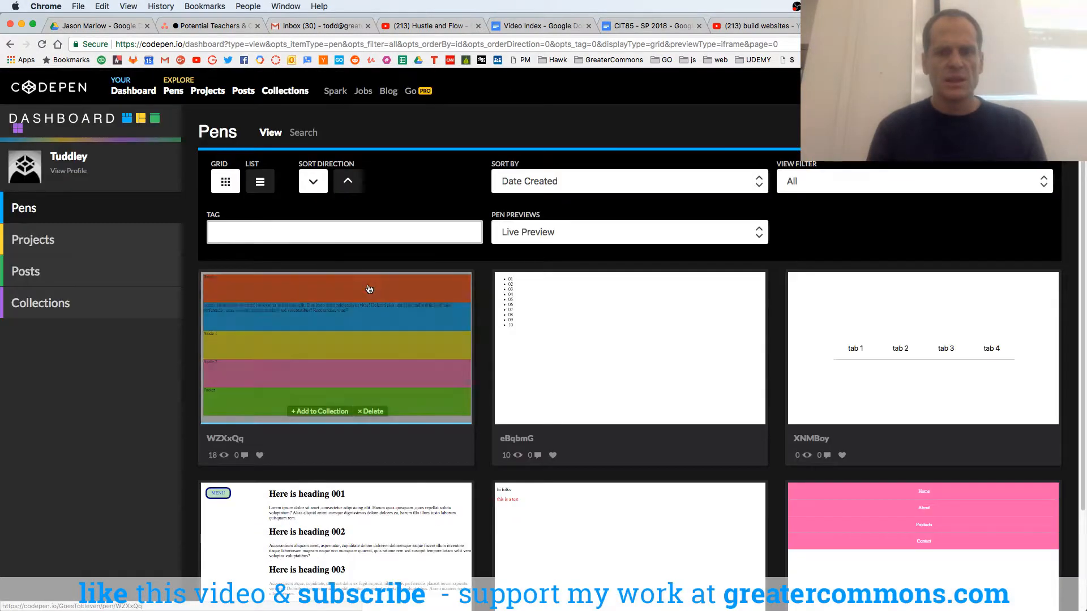
left_click(651, 582)
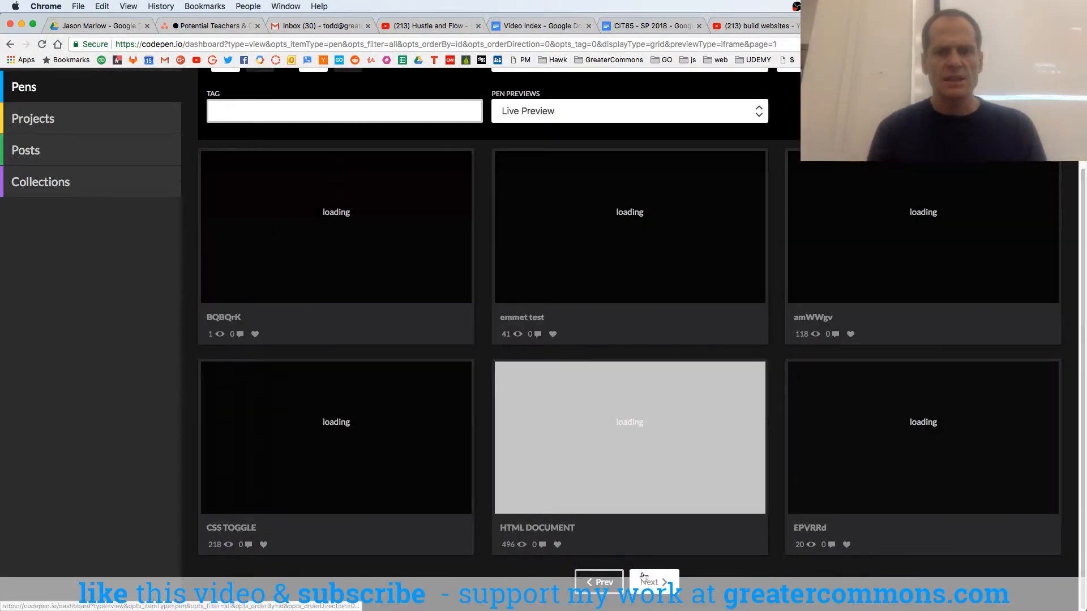
left_click(651, 582)
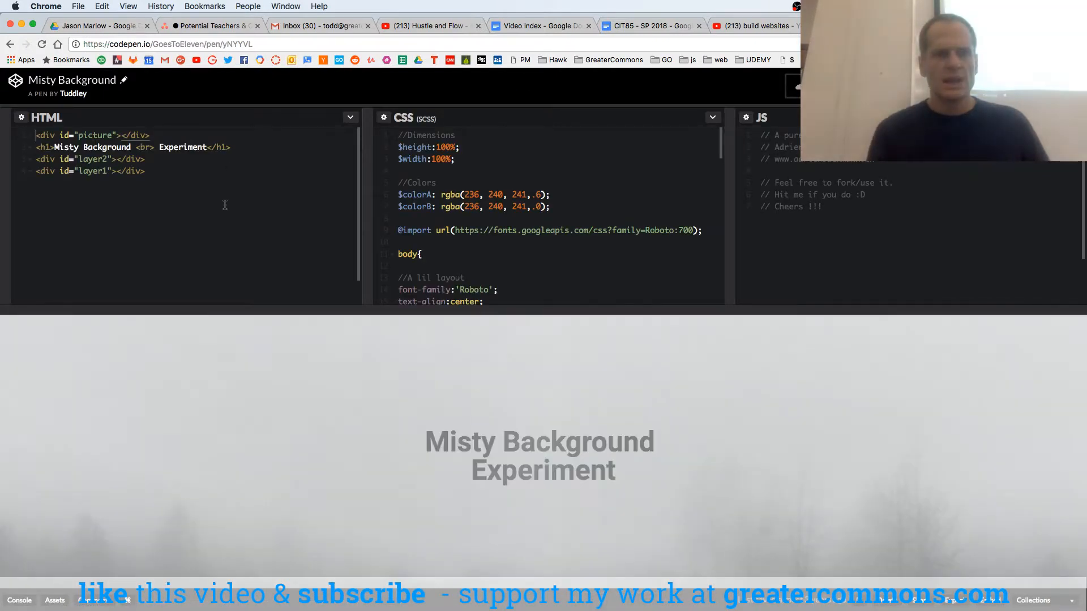
Scroll through the Misty Background pen's code
scroll("down", 3)
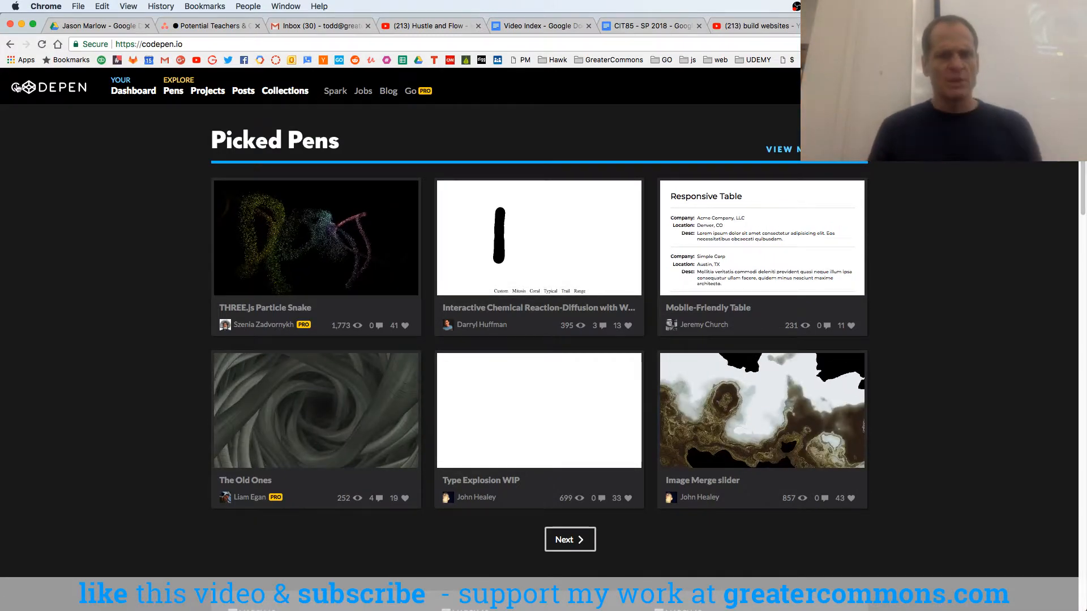
Scroll the Picked Pens, then return to the Video Index course notes tab
scroll("down", 3)
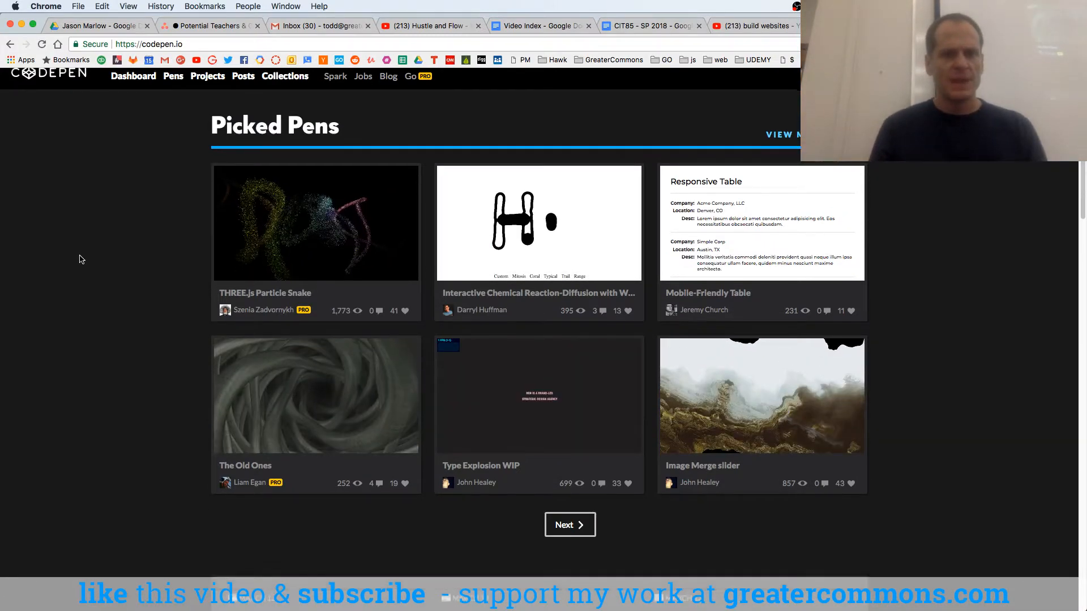
scroll("down", 3)
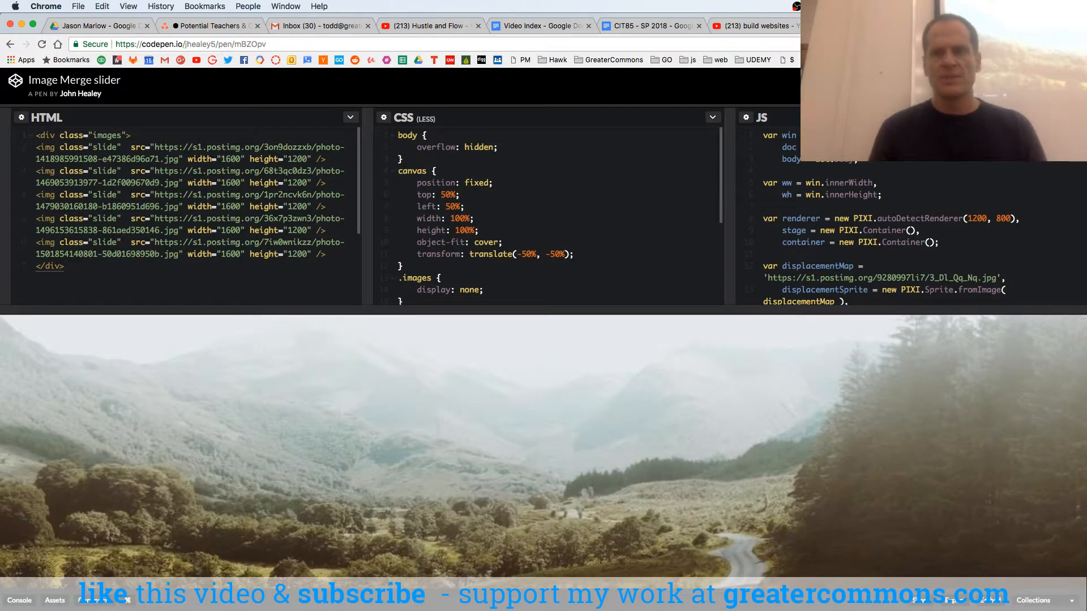
left_click(541, 25)
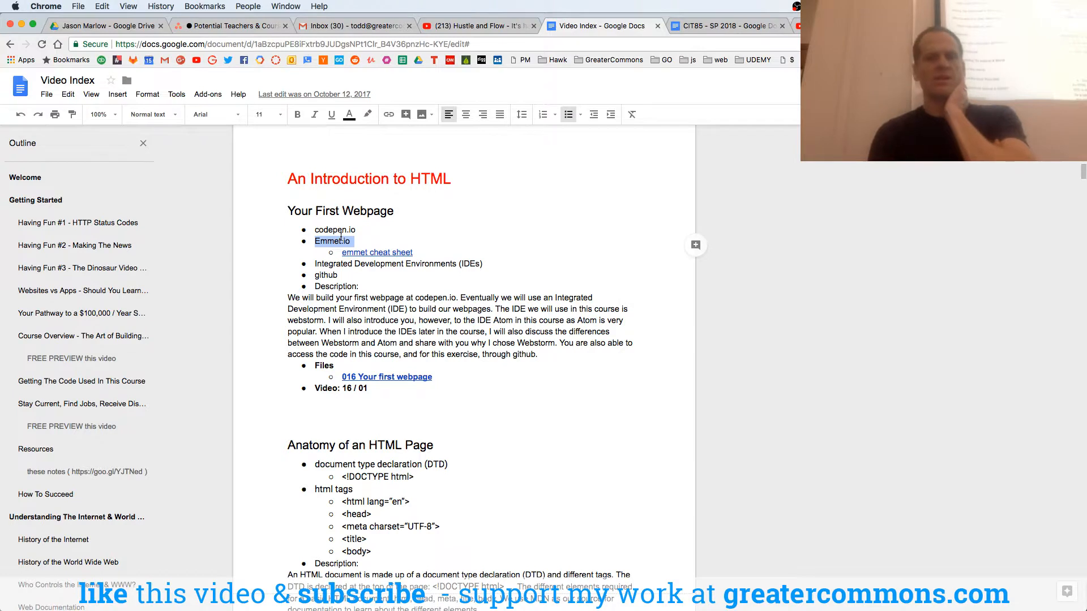
Search 'emmet cheat sheet', open the Emmet Documentation cheat sheet, and type 'goland'
type("emme")
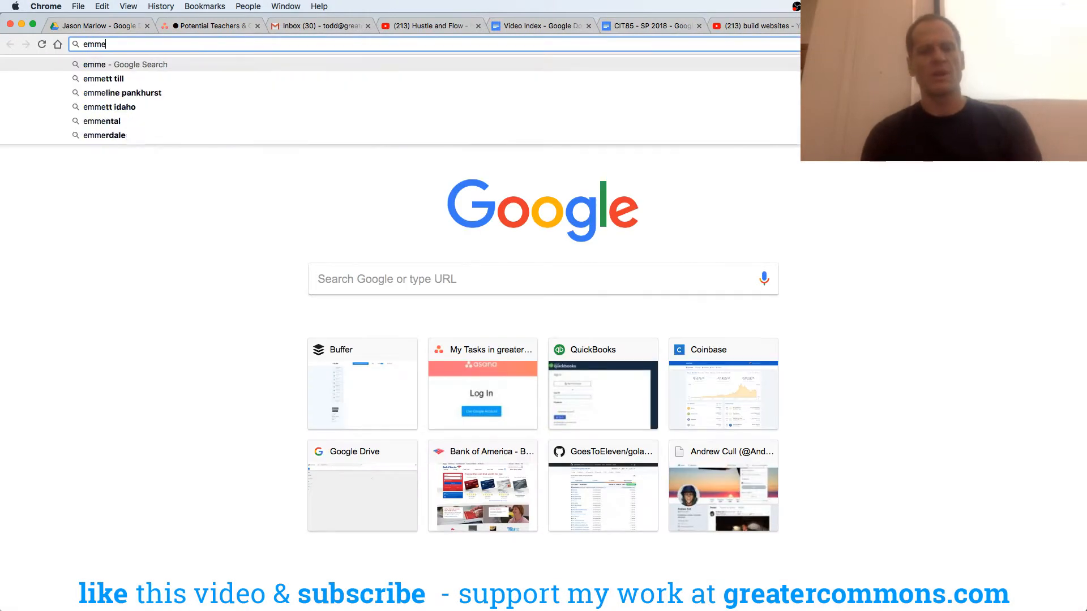
key("Enter")
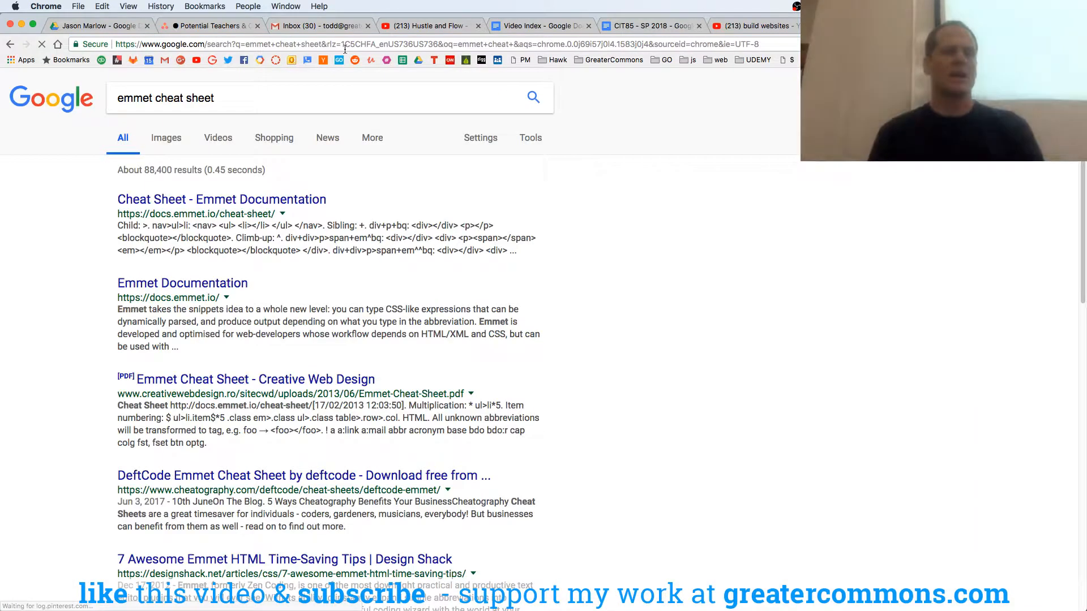
left_click(221, 200)
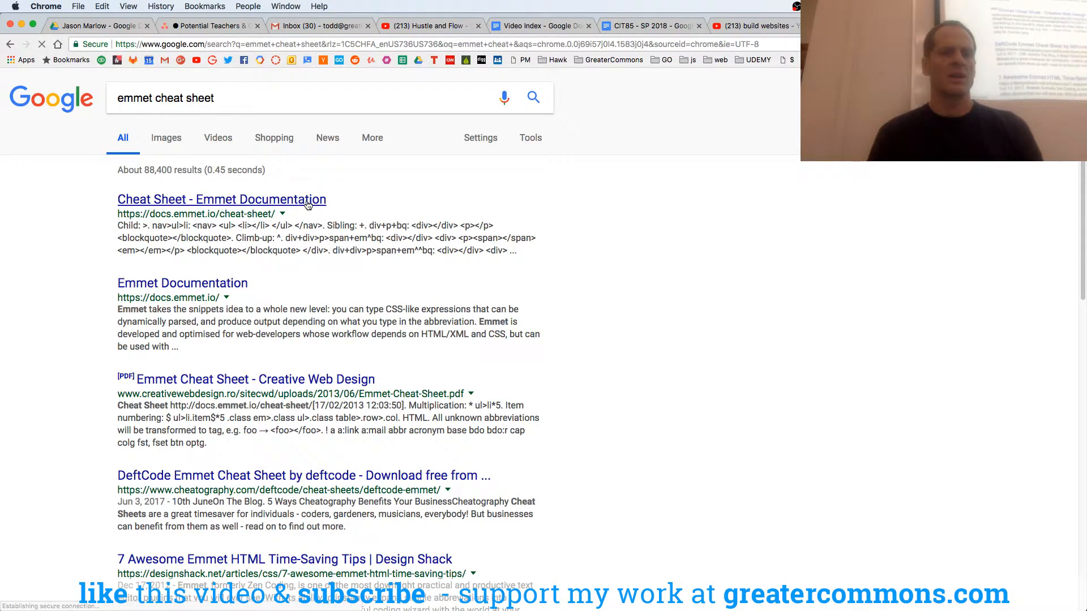
left_click(221, 198)
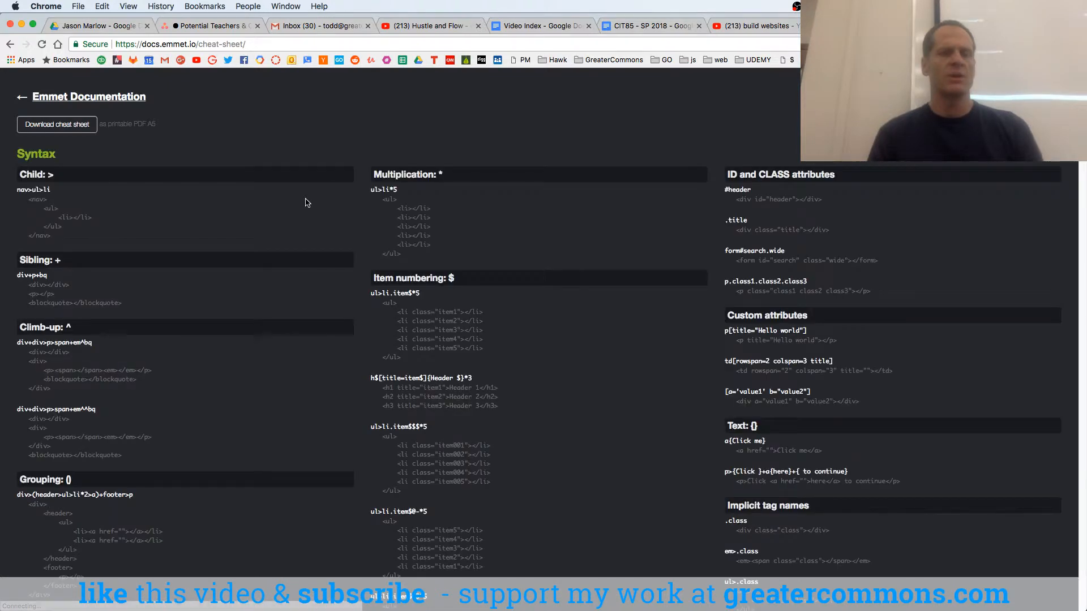
type("goland")
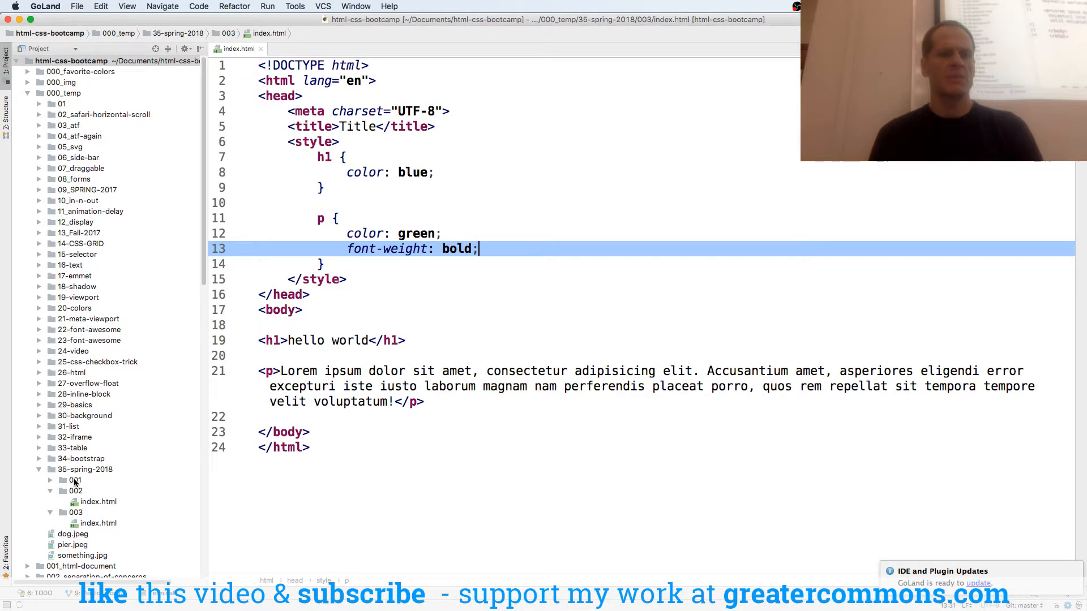
Duplicate folder 003 as 004 and open 004/index.html with its empty body
left_click(74, 481)
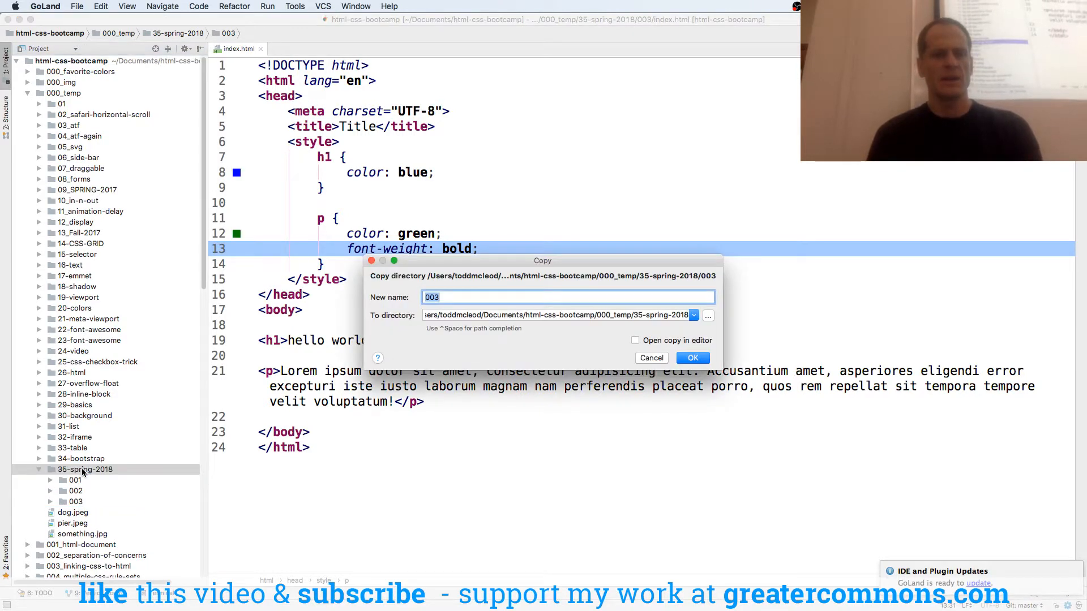
left_click(650, 358)
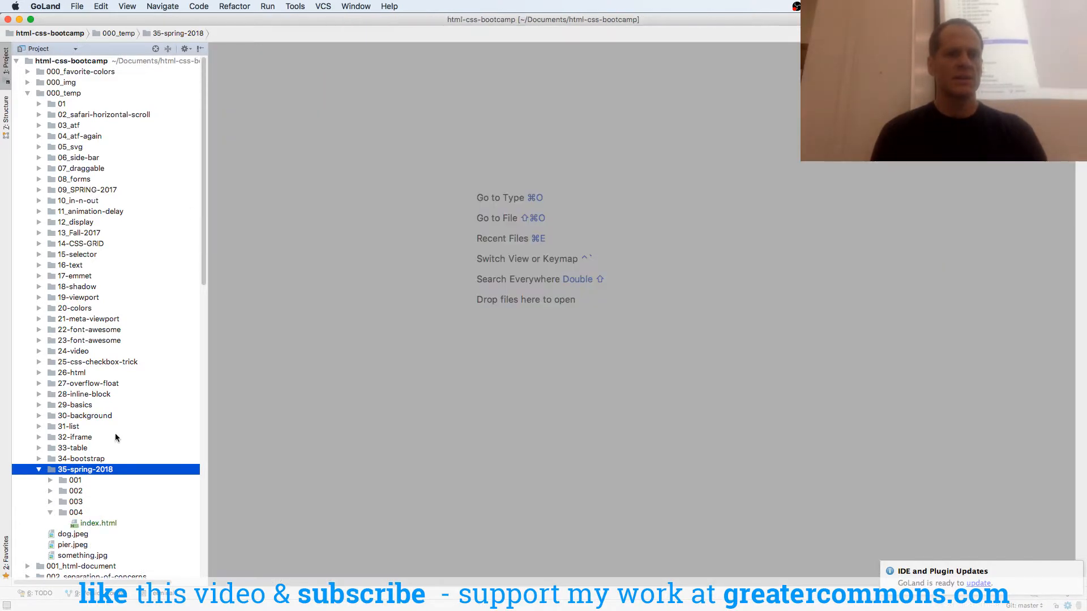
double_click(98, 522)
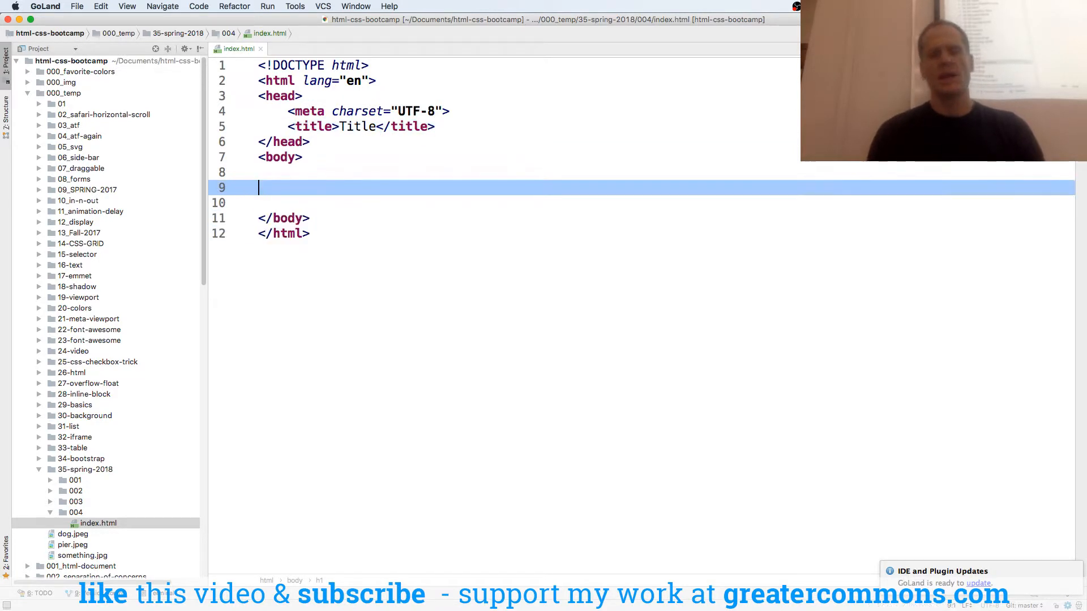
Generate a ten-item unordered list from the ul>li*10 abbreviation
type("ul>")
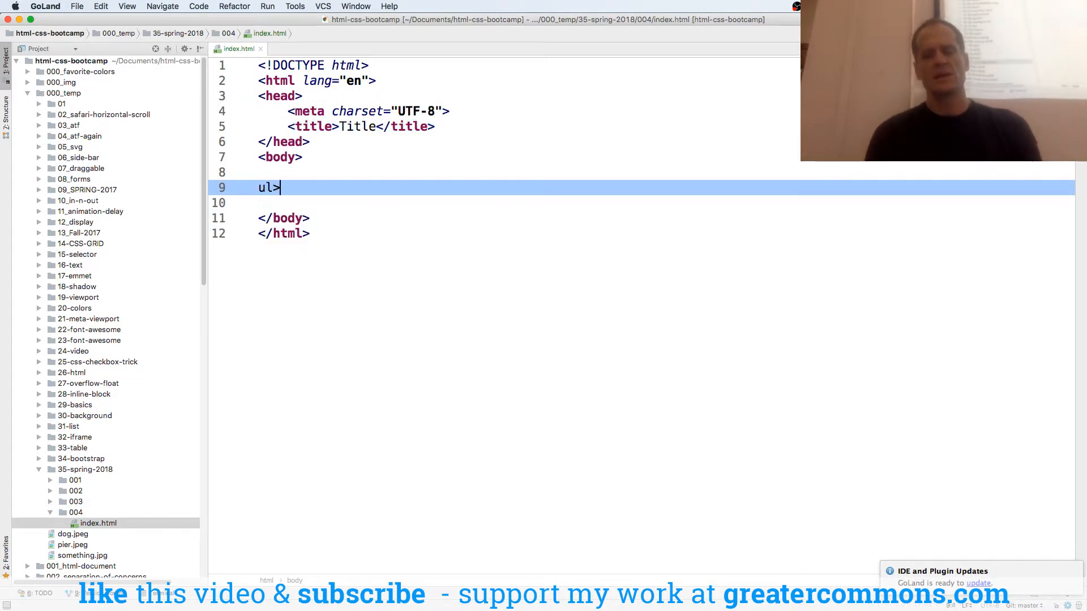
type("li*")
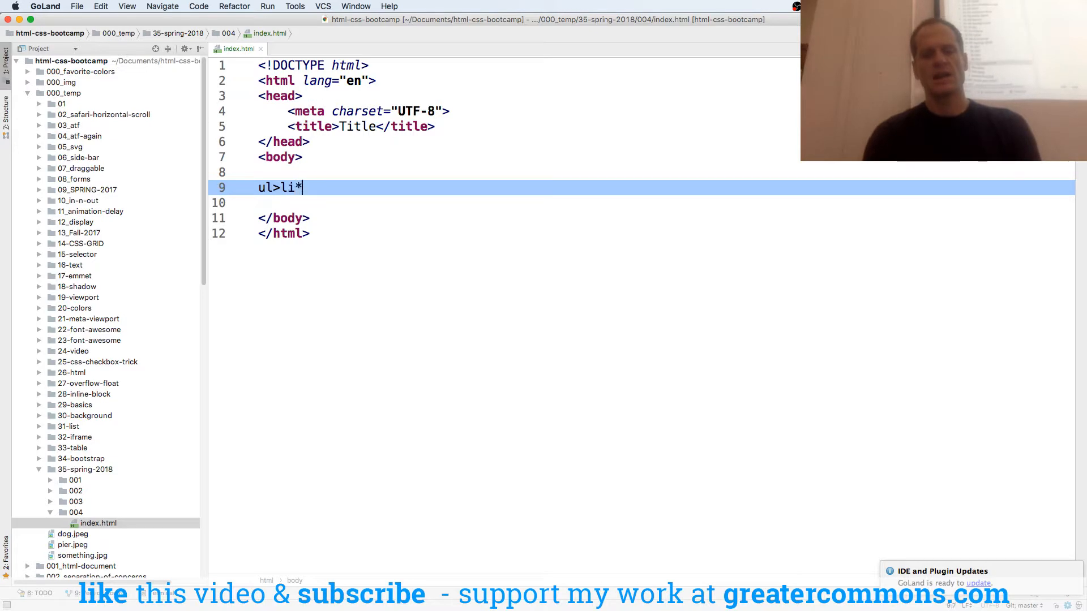
type("10")
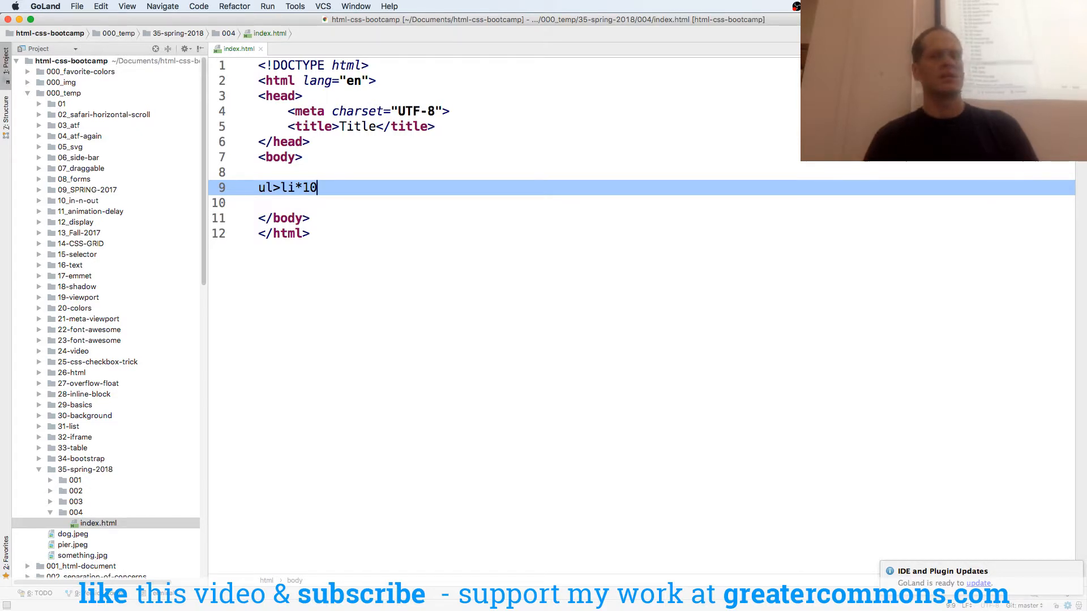
key("Tab")
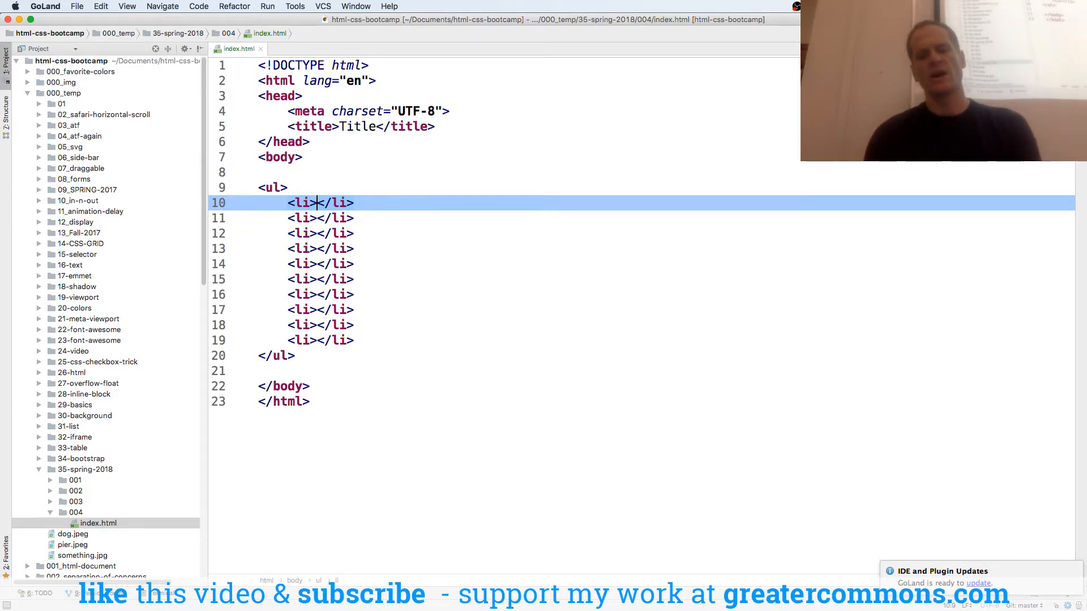
Fill the items from beach through sand, family and food, then type h1 above
type("beach")
left_click(321, 233)
type("surf")
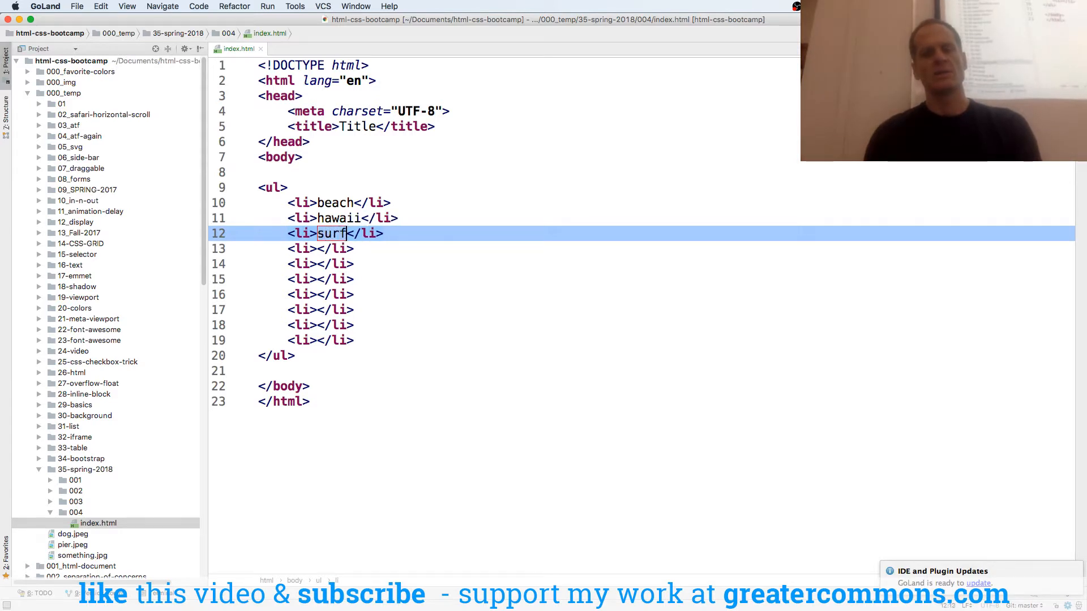
type("sun")
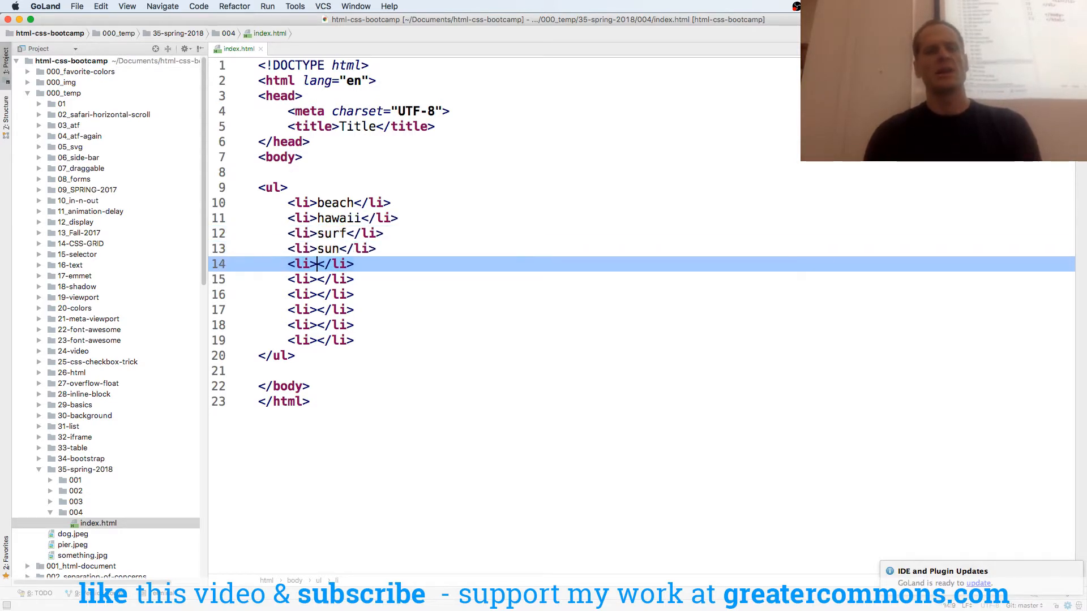
type("friends")
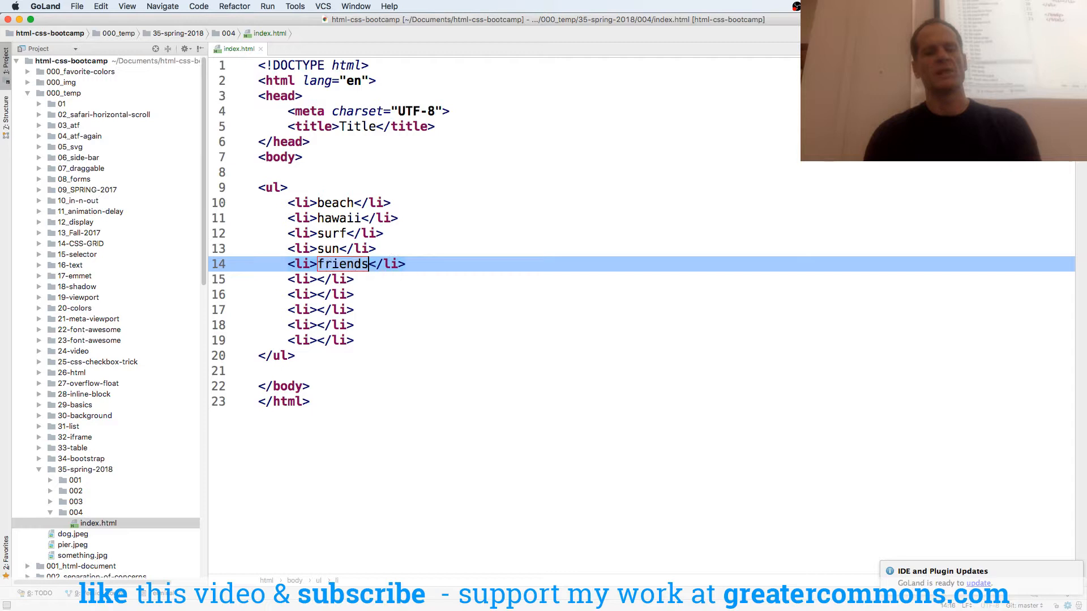
type("music")
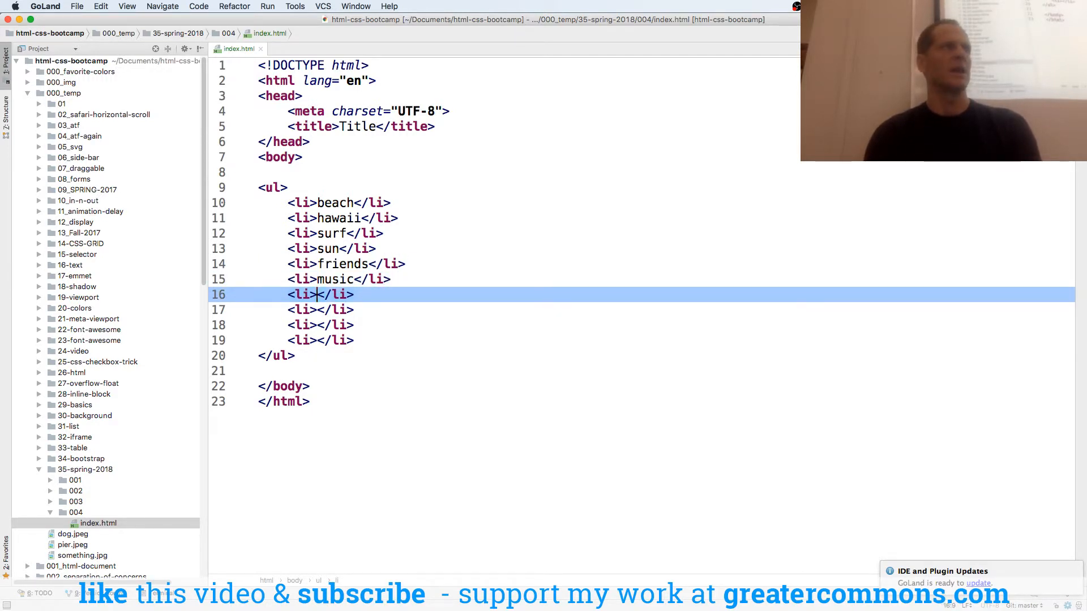
type("sleep")
left_click(641, 310)
type("san")
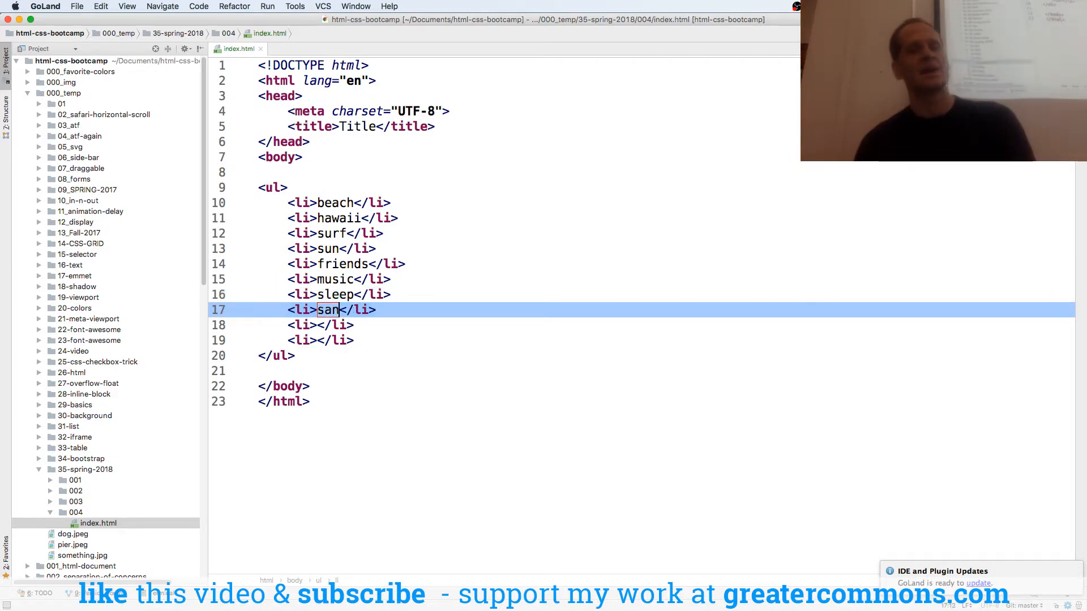
type("d")
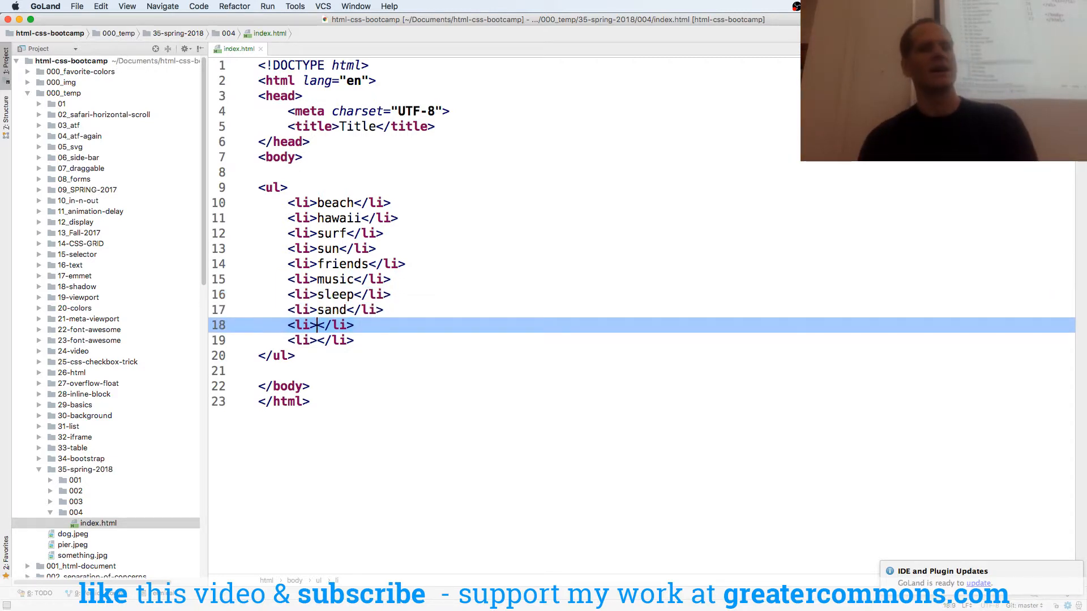
type("family")
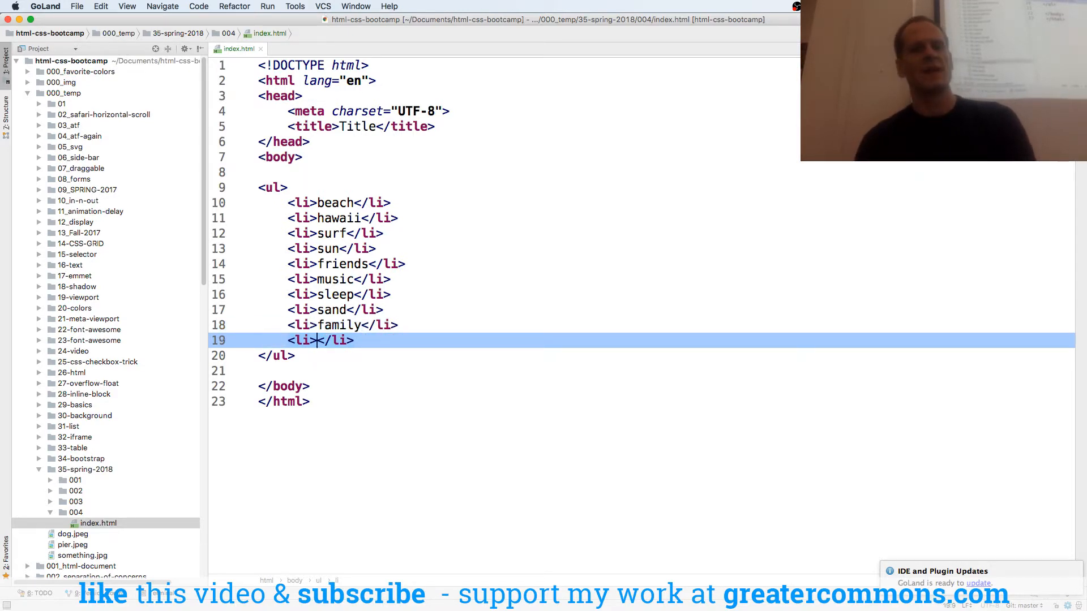
type("food")
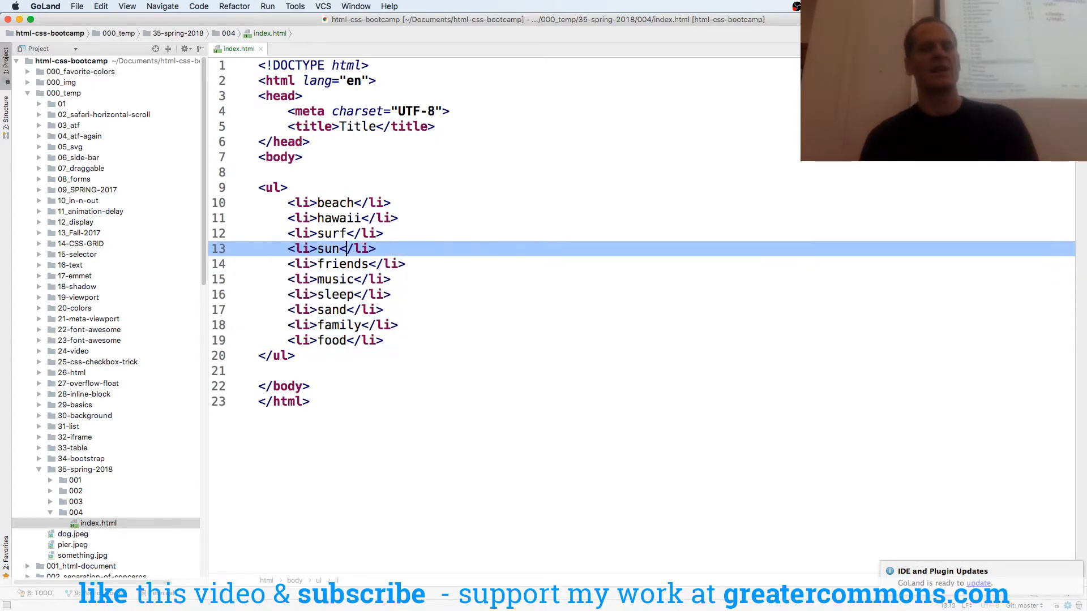
type("h1")
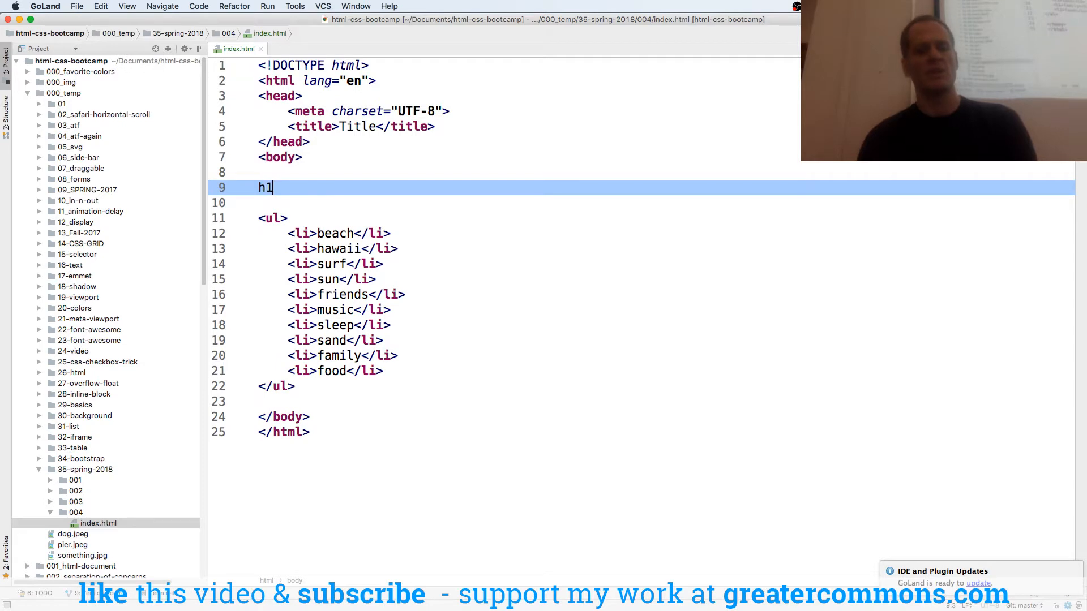
Expand h1 and write the heading 'the life i dreamed of when i was a kid'
key("Tab")
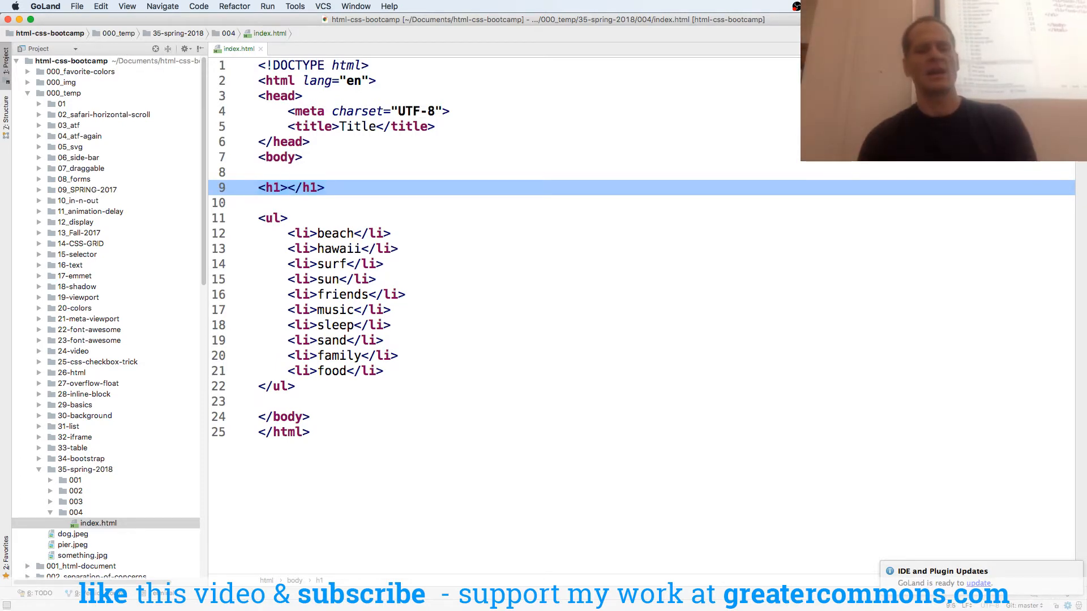
type("the life i dreamed")
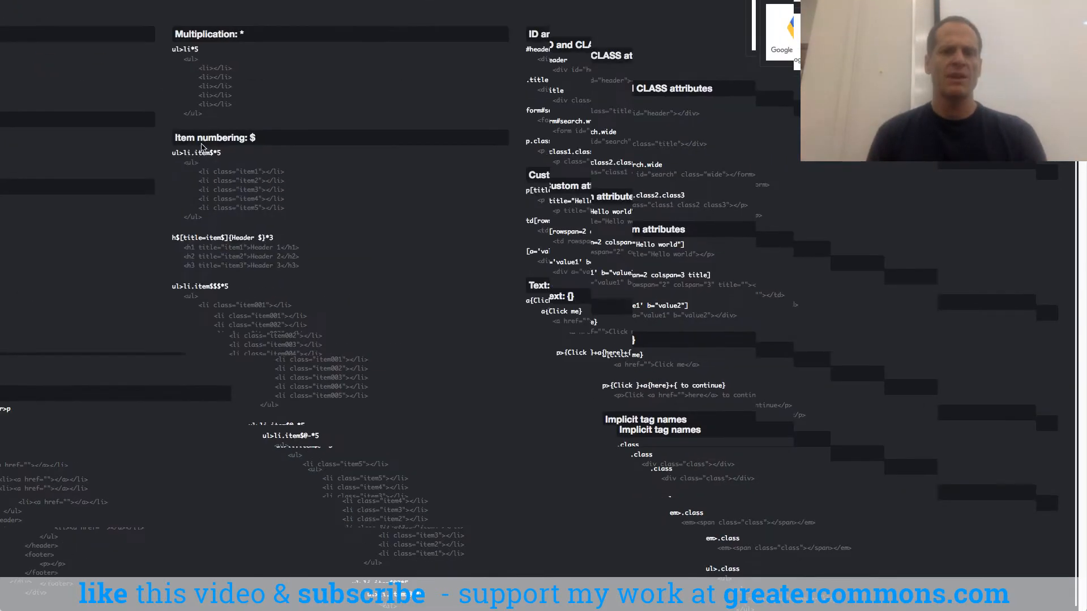
scroll("down", 3)
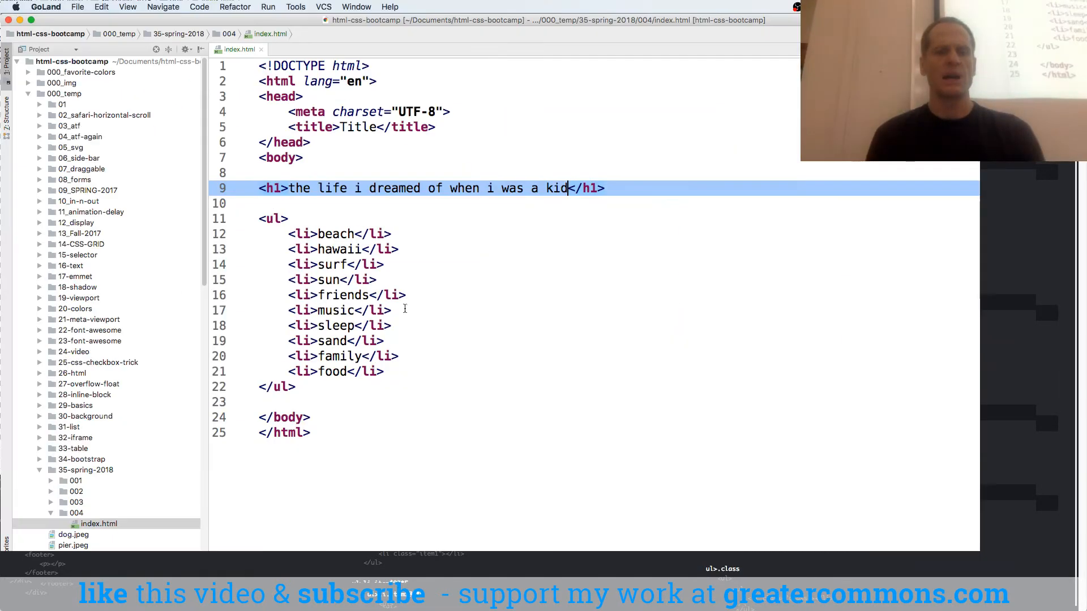
Write ol>li{$}*10 below the list after an initial try, and duplicate the line
type("ol")
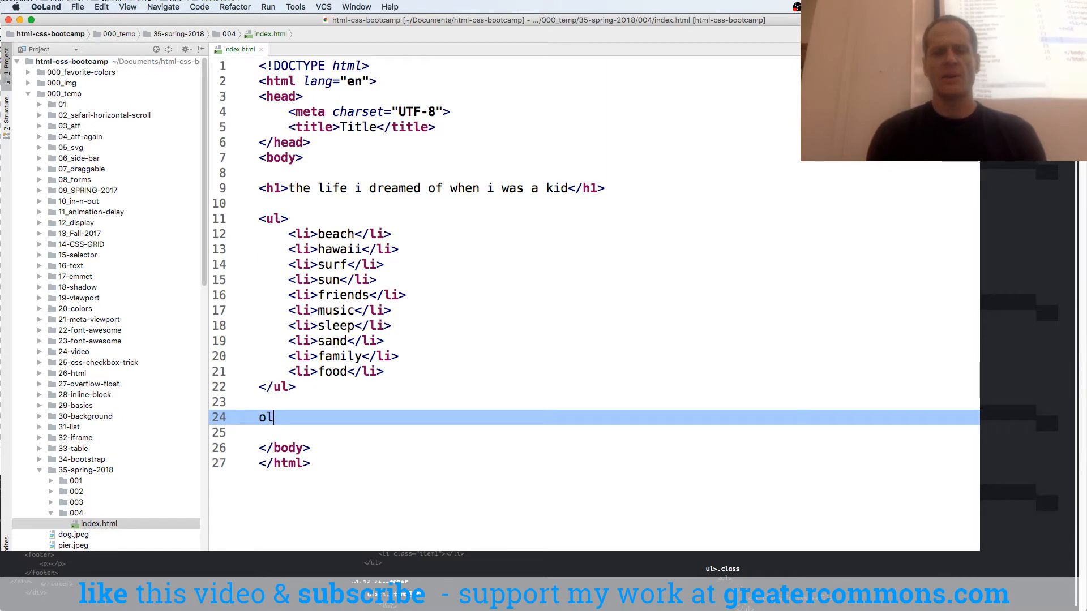
type(">li$")
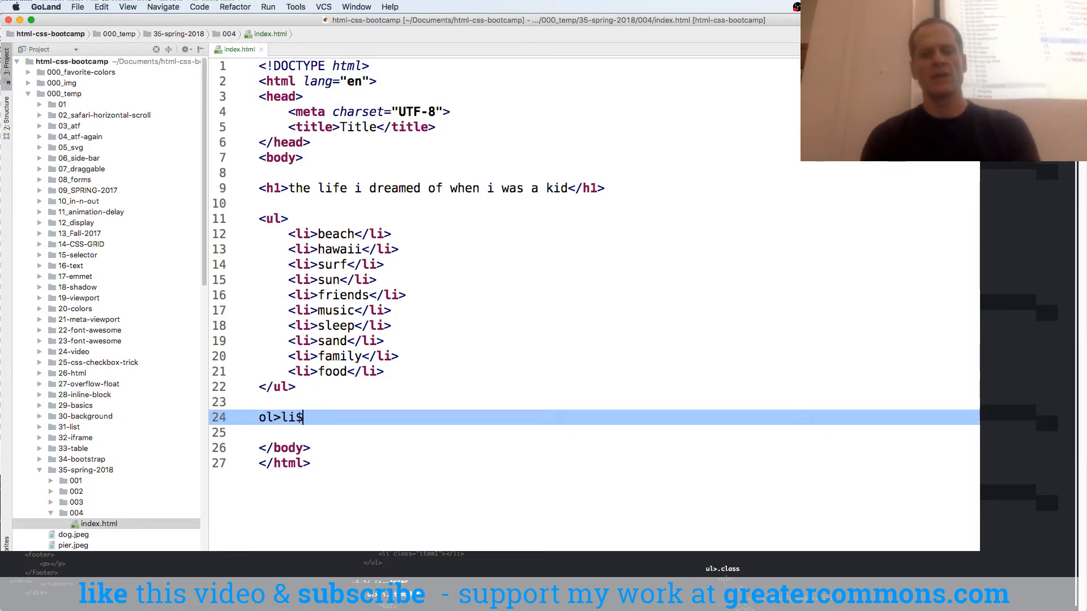
key("shift shift")
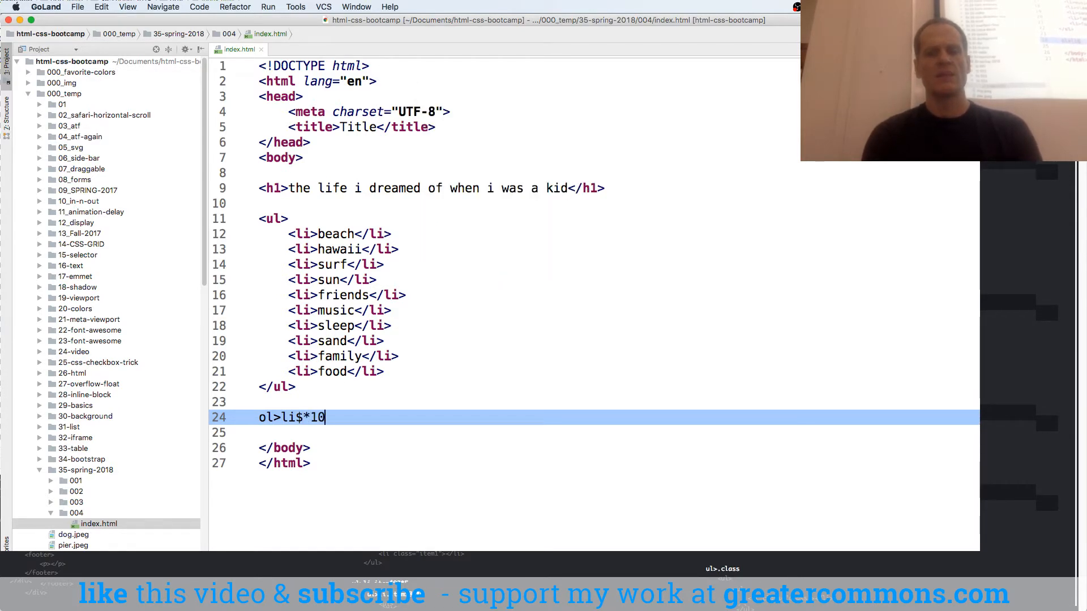
key("Tab")
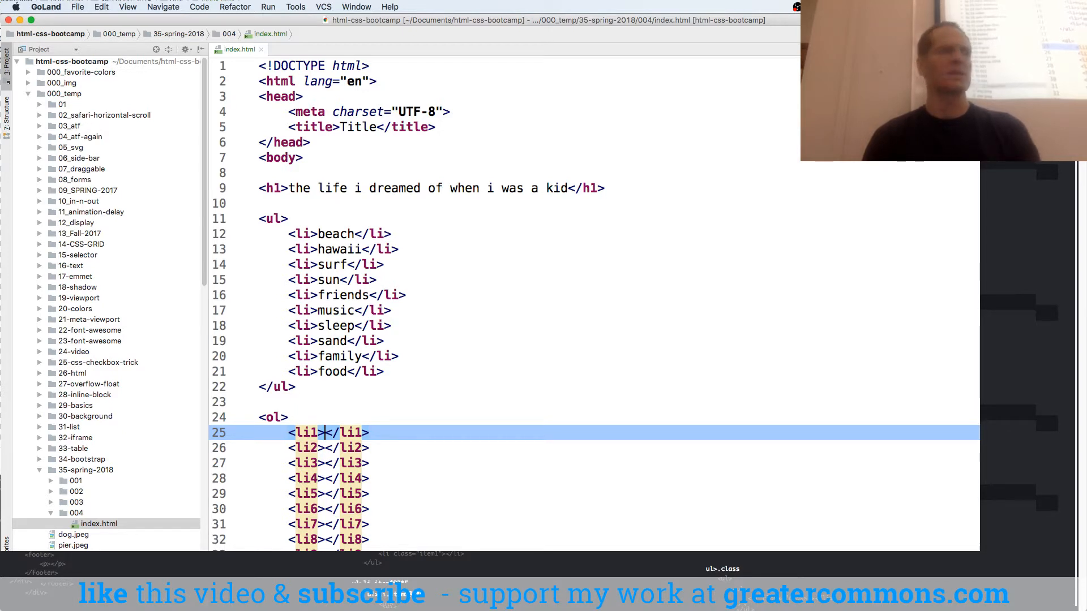
type("ol>li$*10")
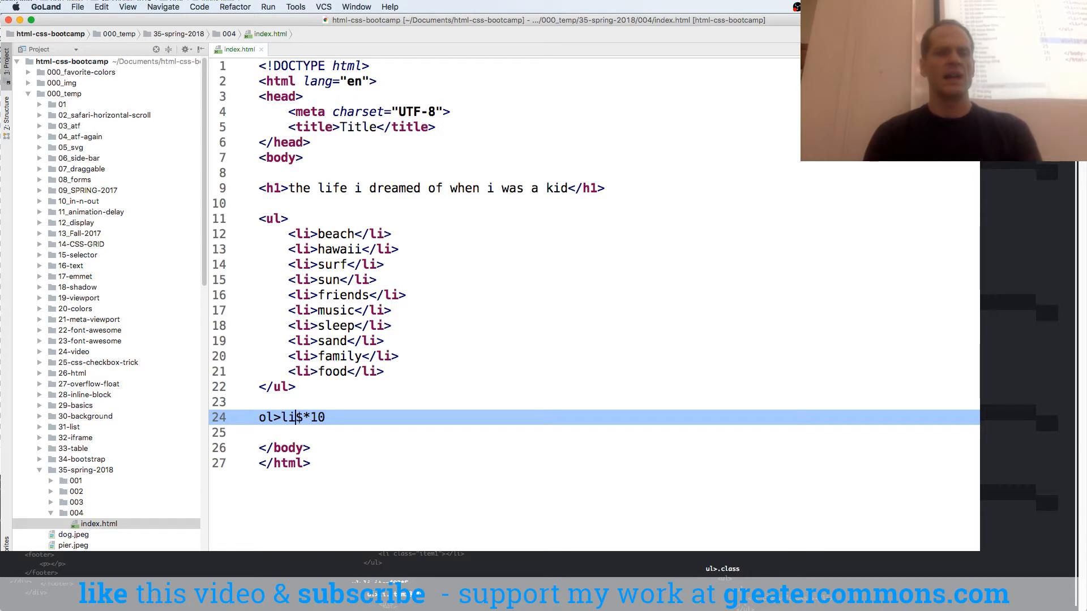
type("{}")
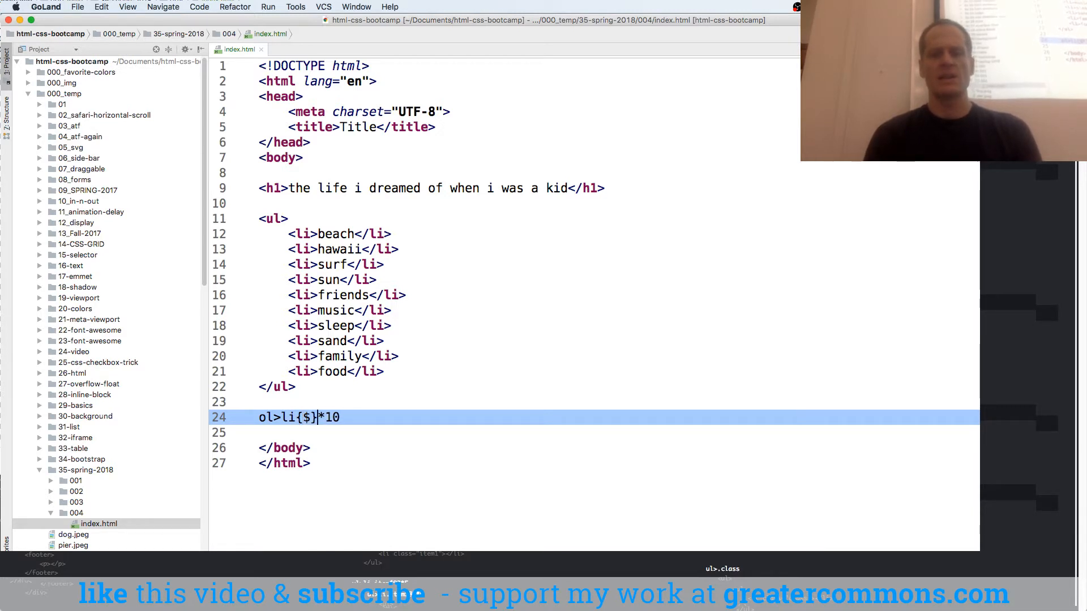
key("Tab")
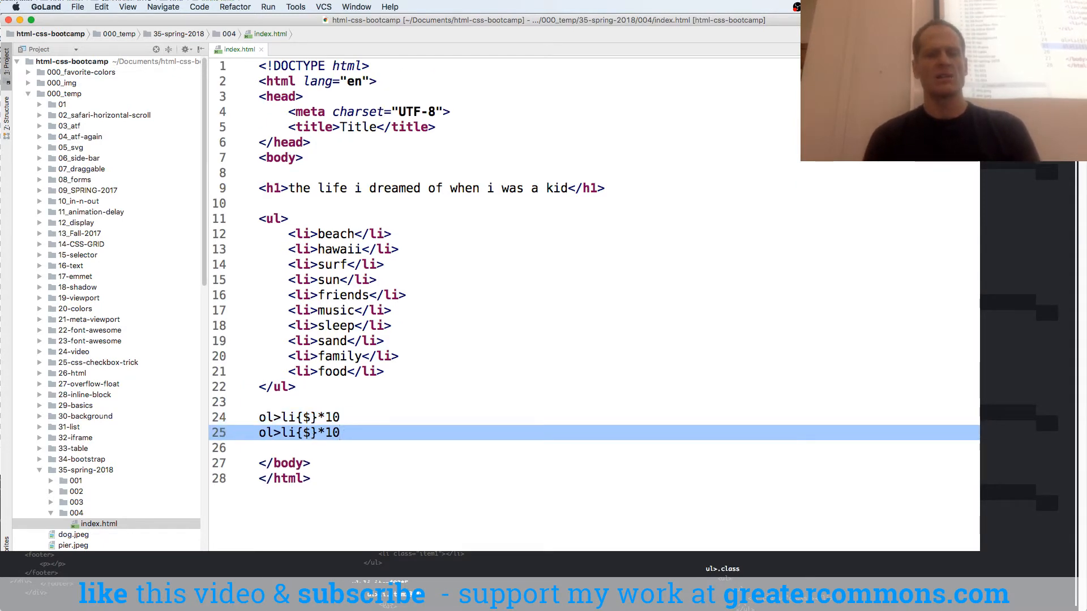
Expand ol>li{$}*10 into items numbered 1–10 and point out $ in the commented copy
key("Tab")
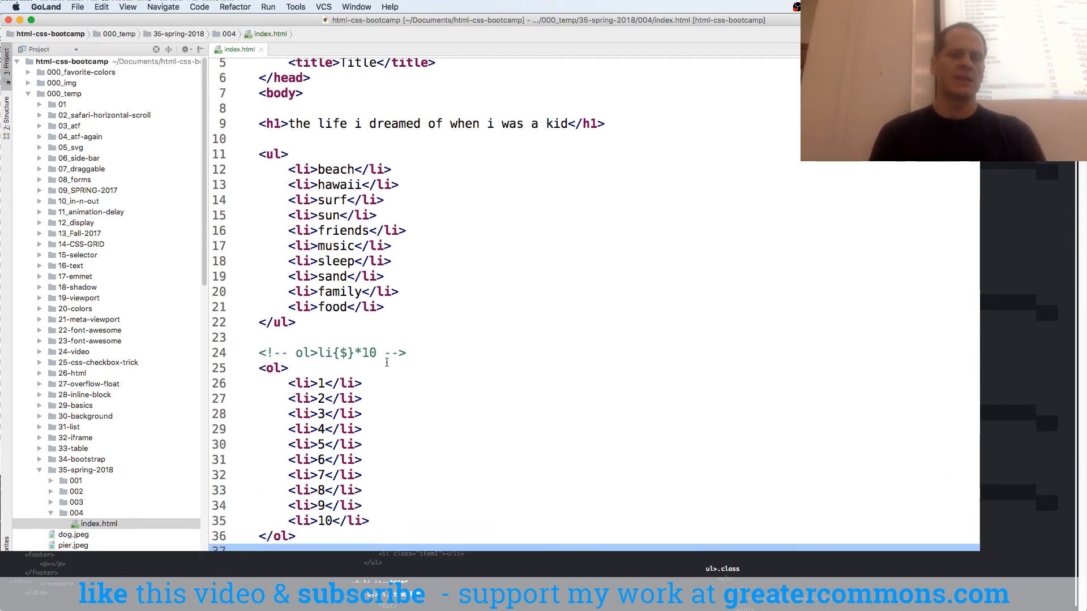
left_click(284, 352)
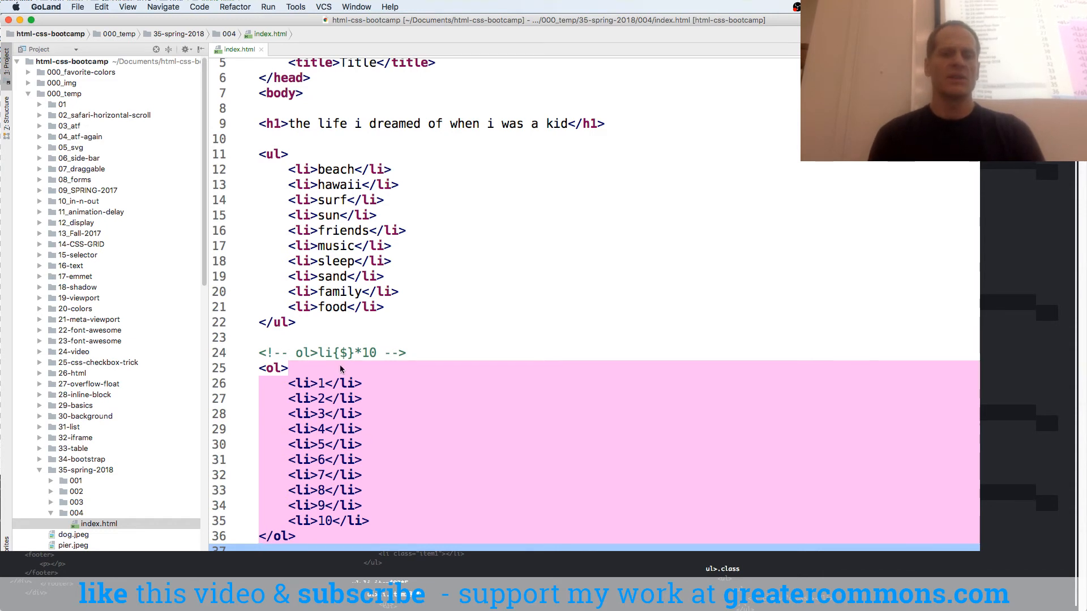
left_click(345, 352)
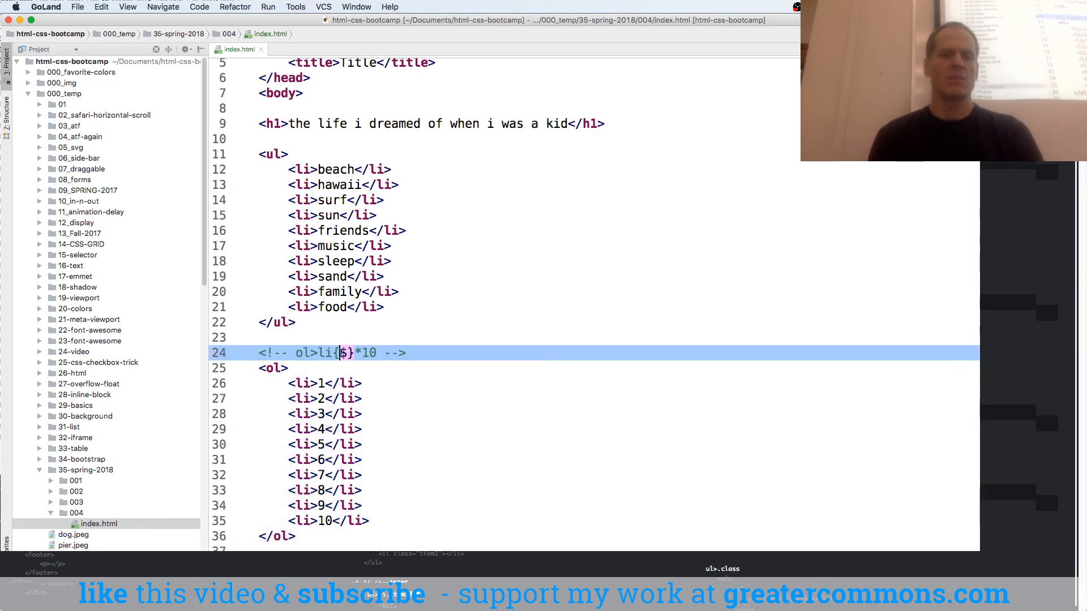